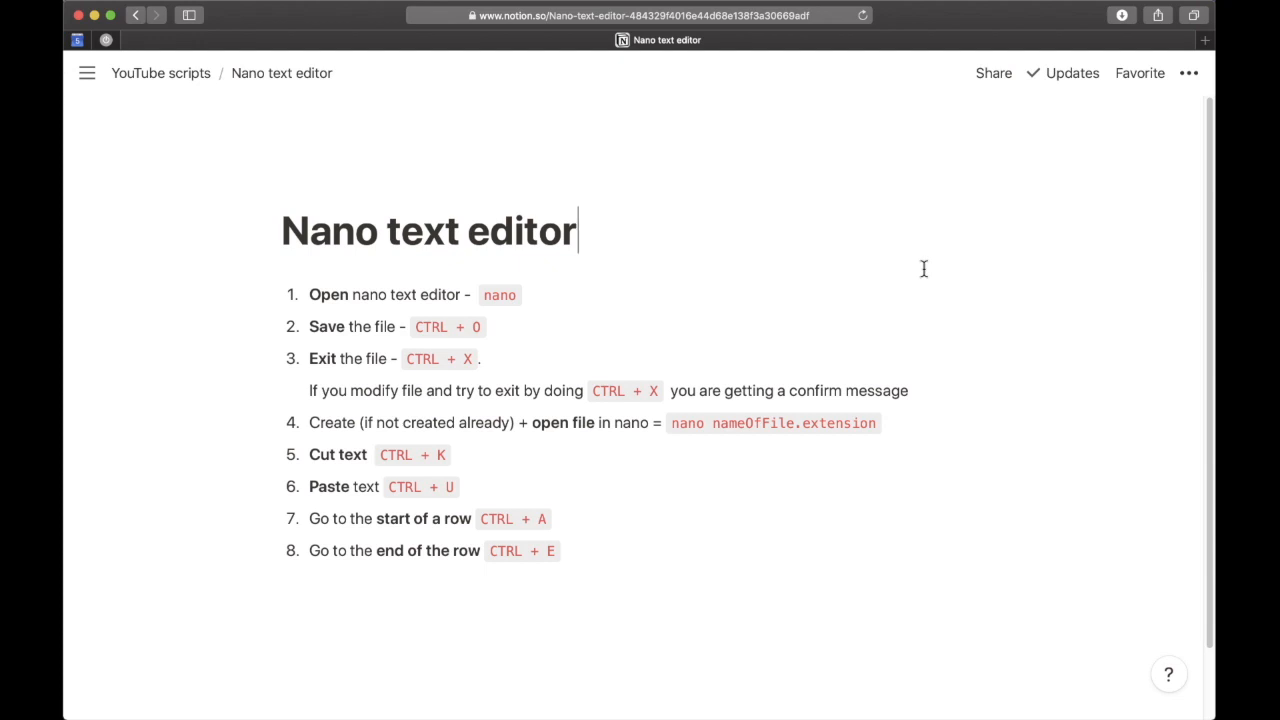
mouse_move(671, 237)
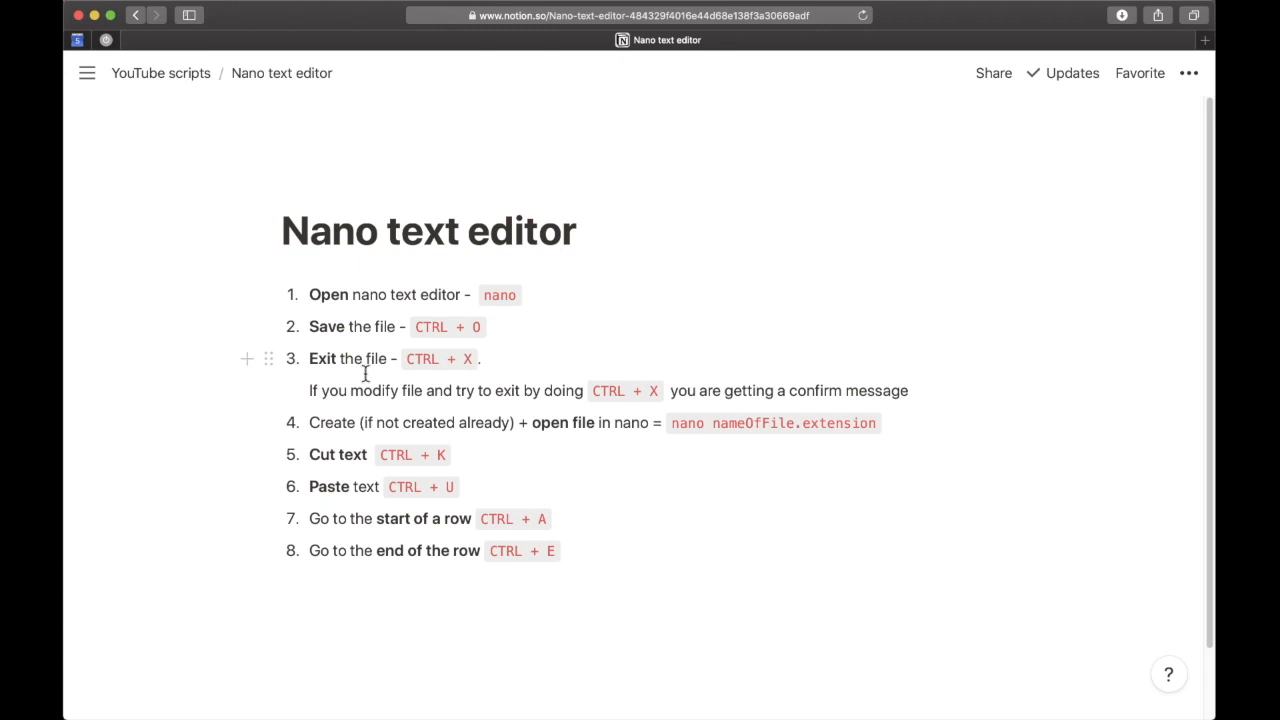
Type 'subscribe' on the first line of the new nano buffer, fixing a typo, and select it.
left_click(590, 231)
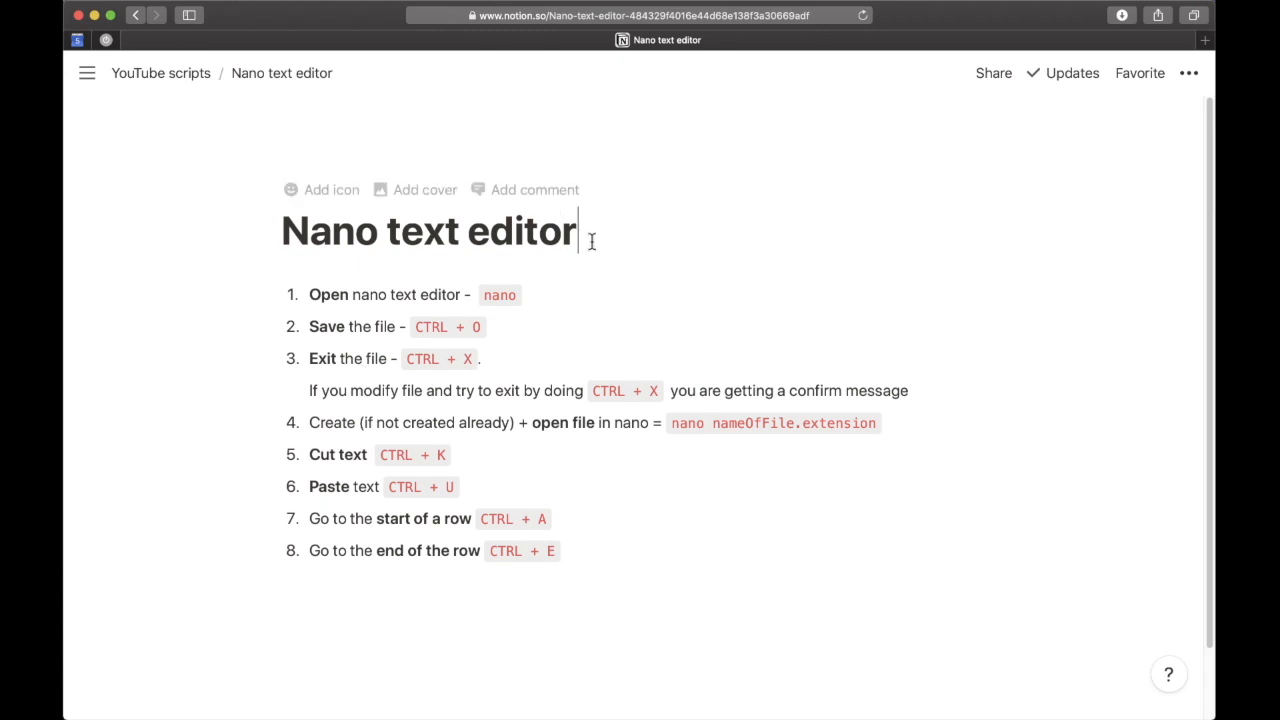
mouse_move(540, 230)
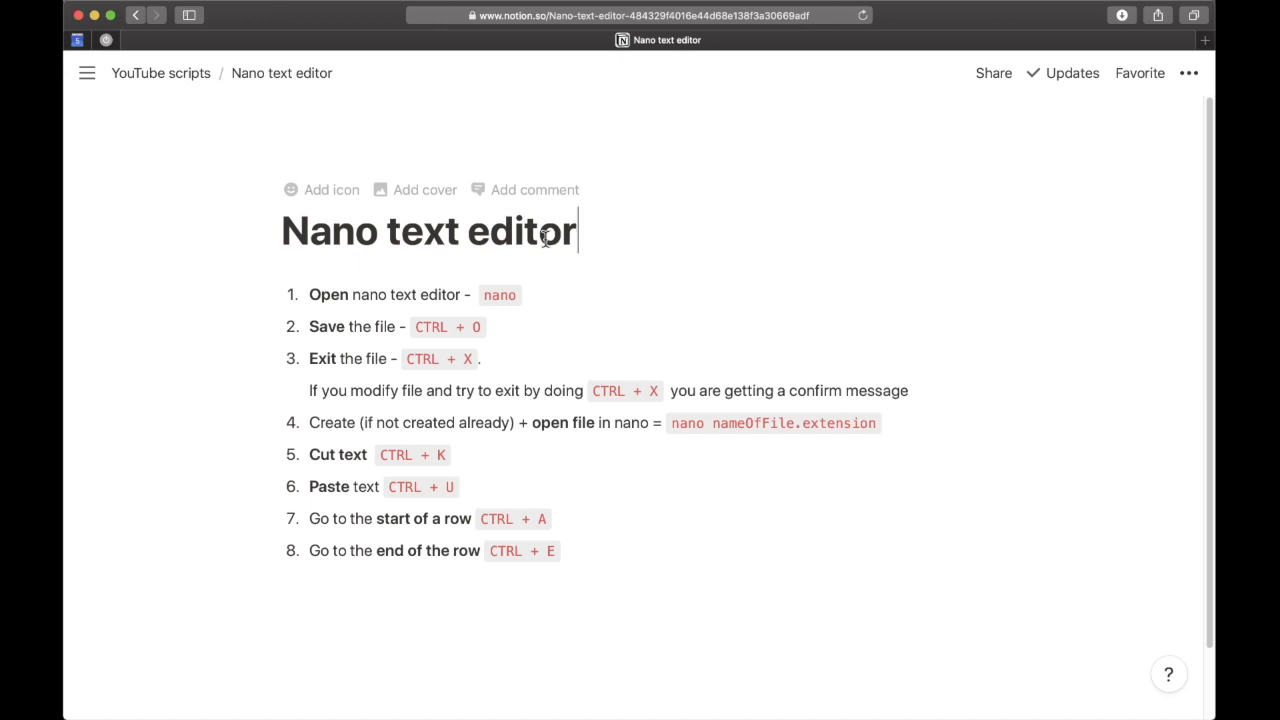
mouse_move(418, 224)
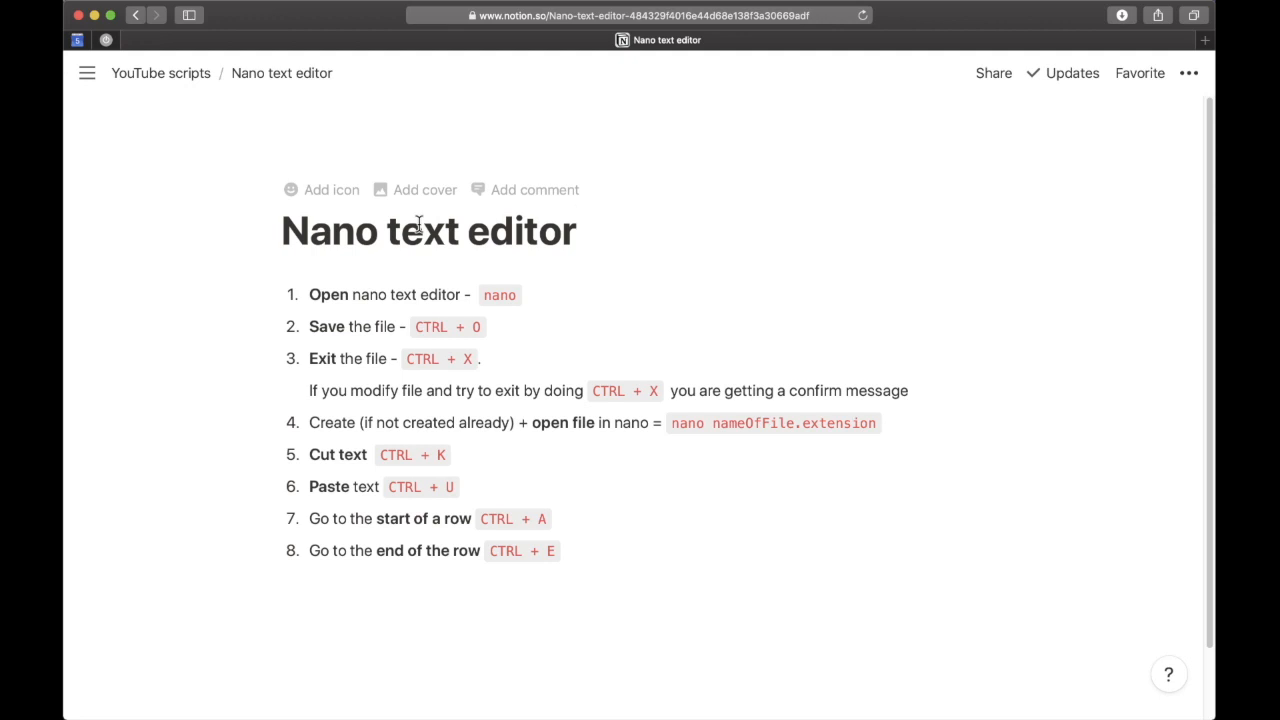
left_click(577, 231)
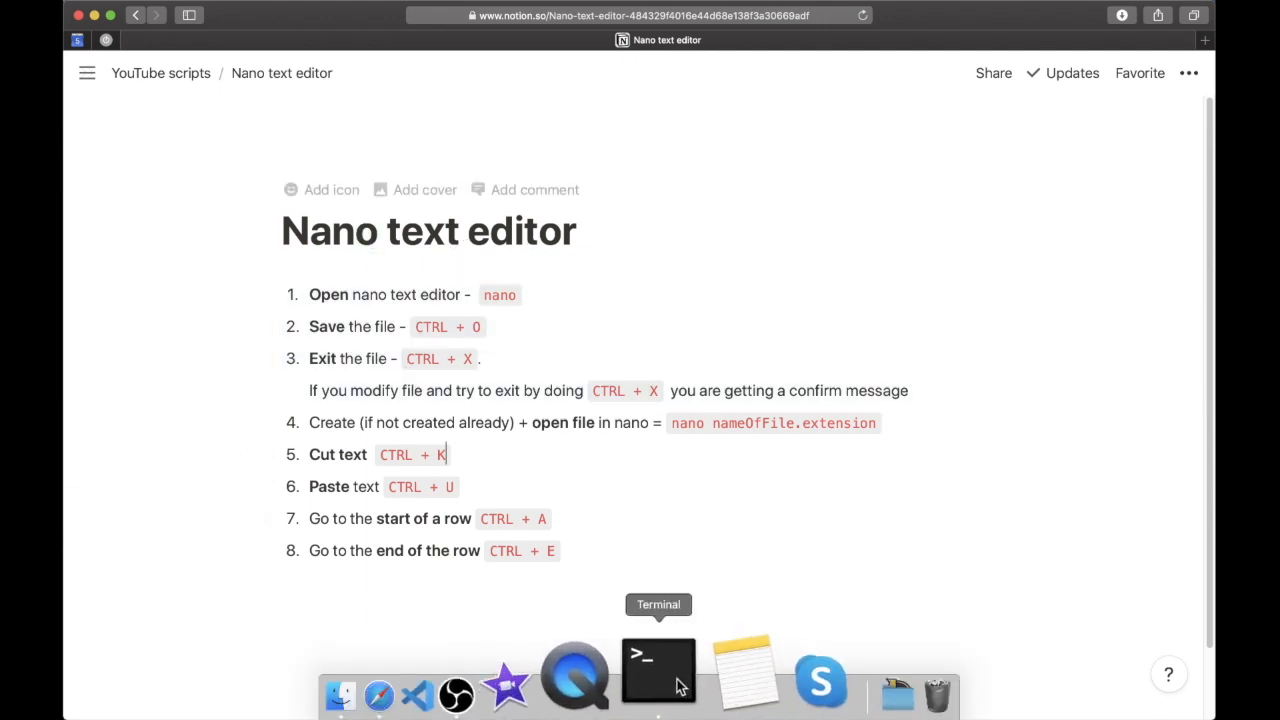
left_click(658, 670)
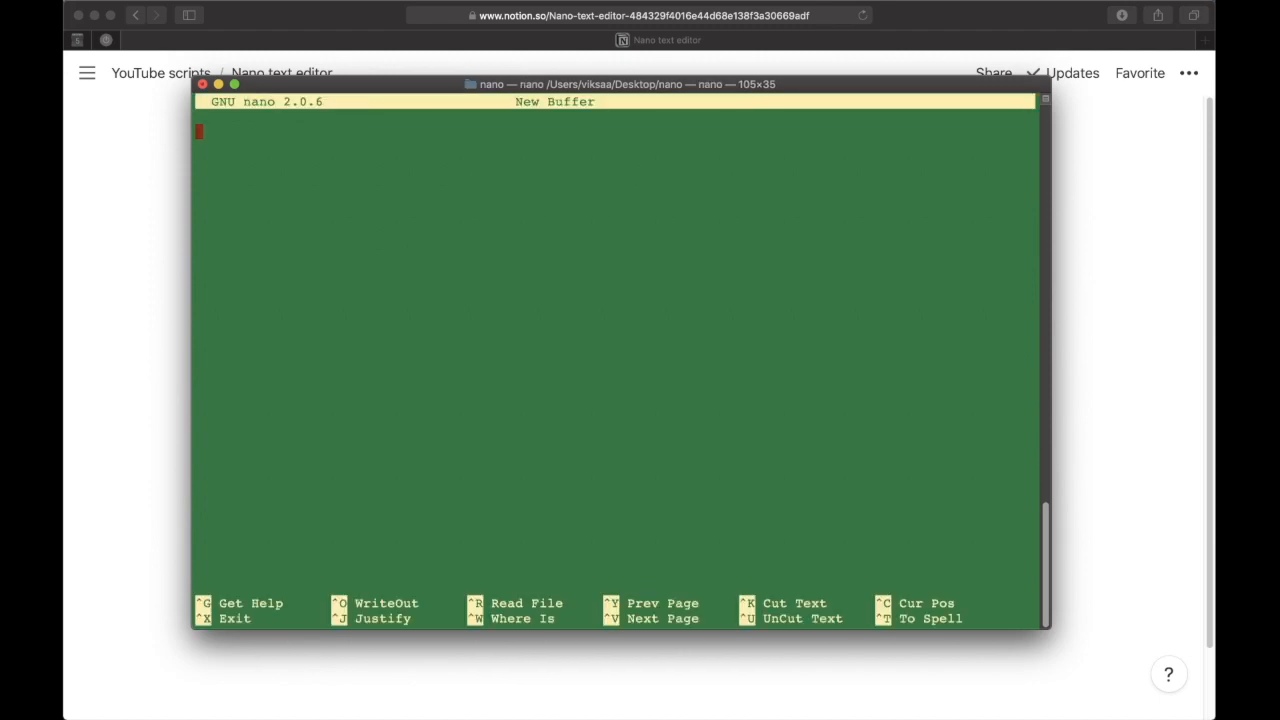
mouse_move(275, 194)
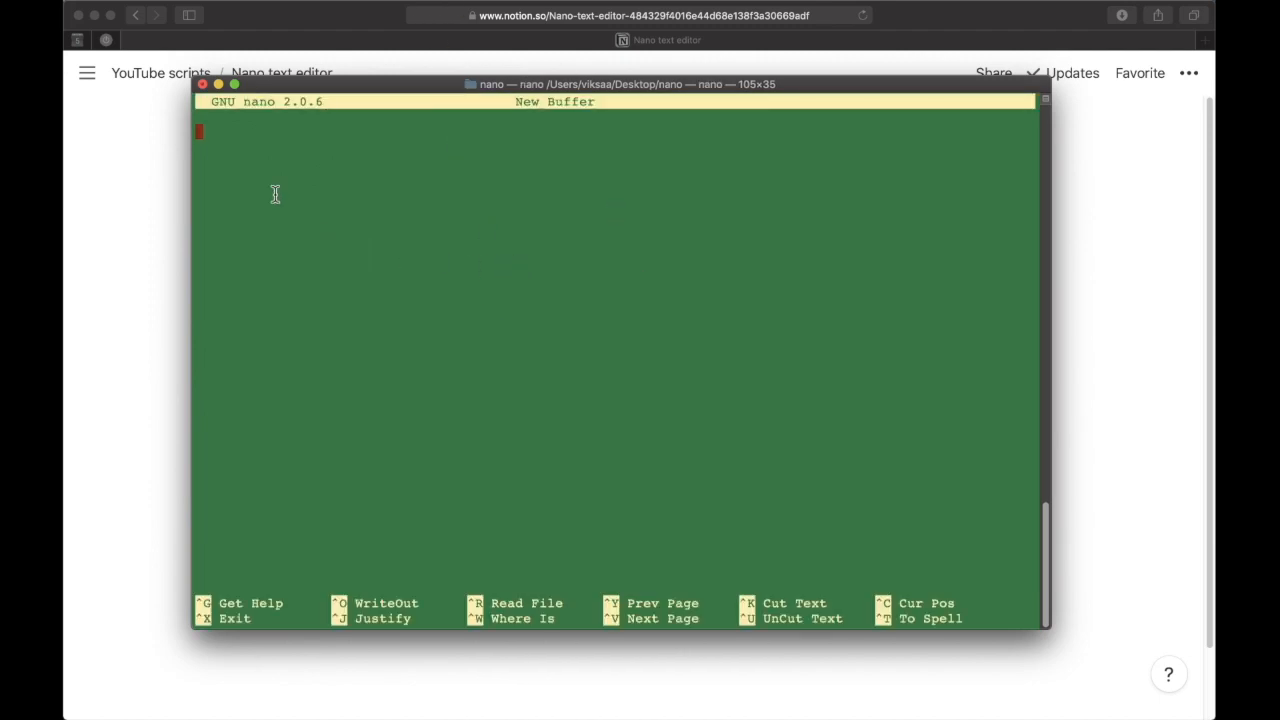
mouse_move(497, 133)
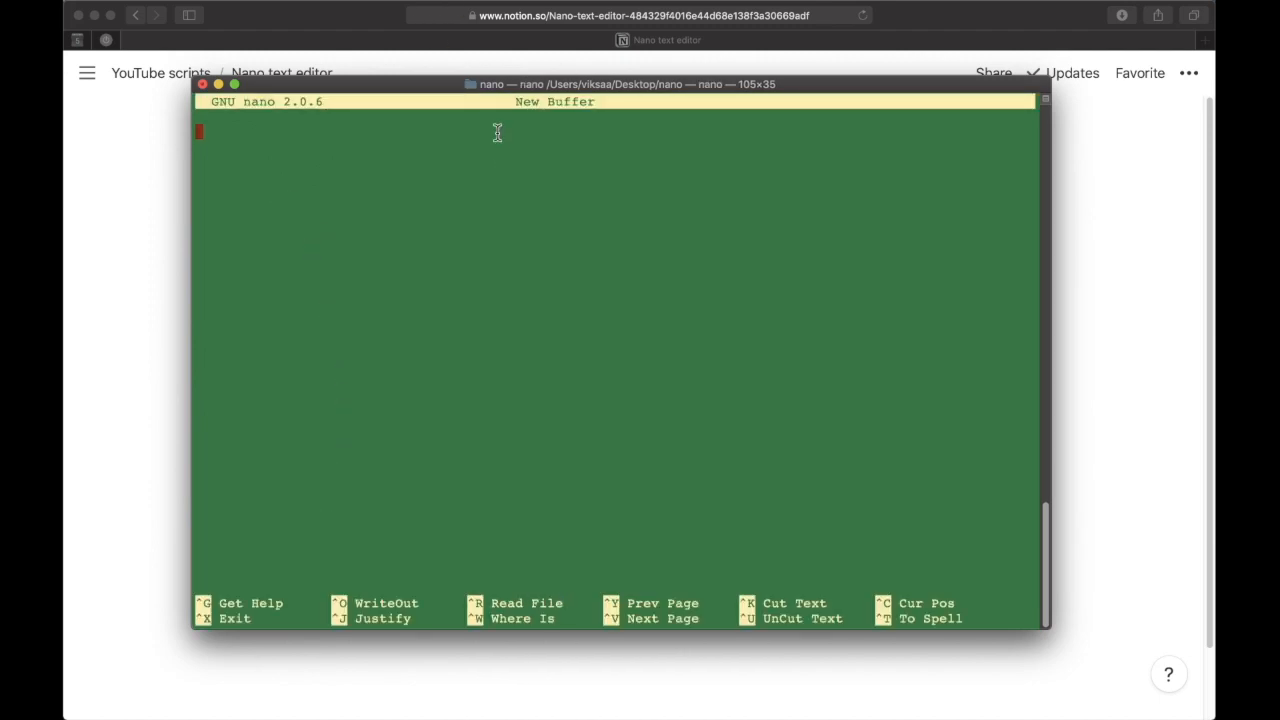
mouse_move(279, 319)
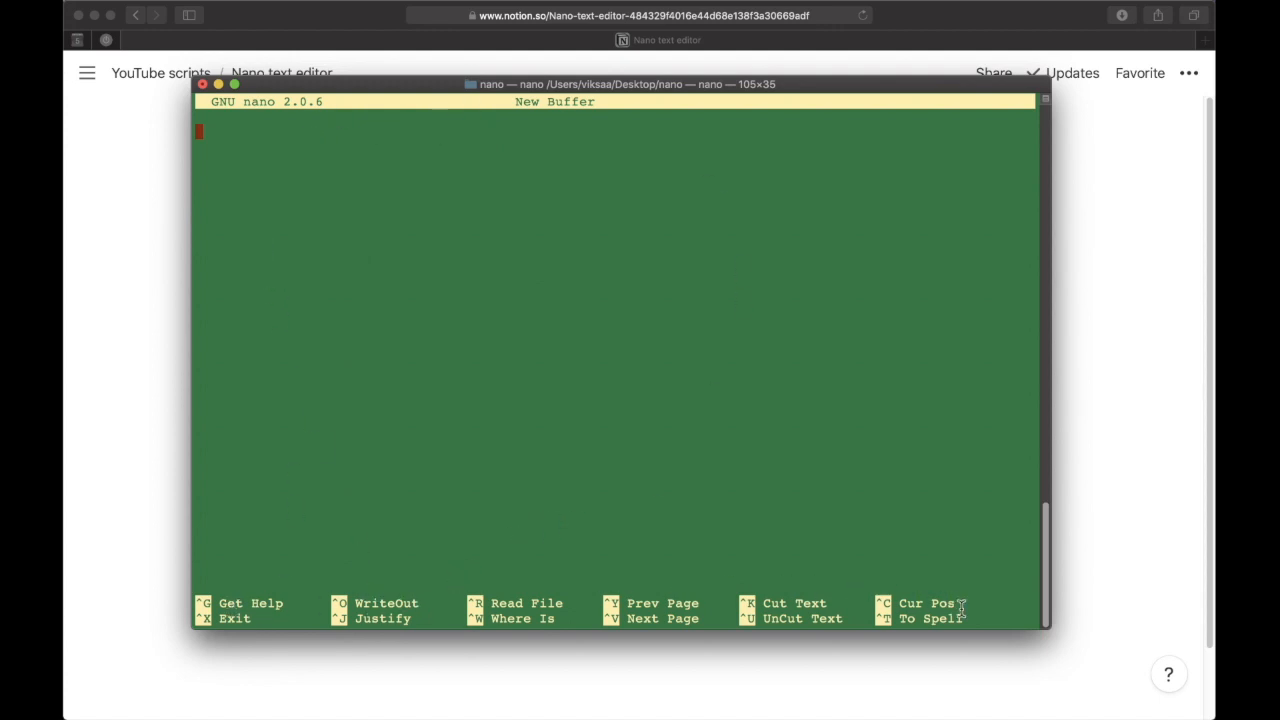
mouse_move(378, 603)
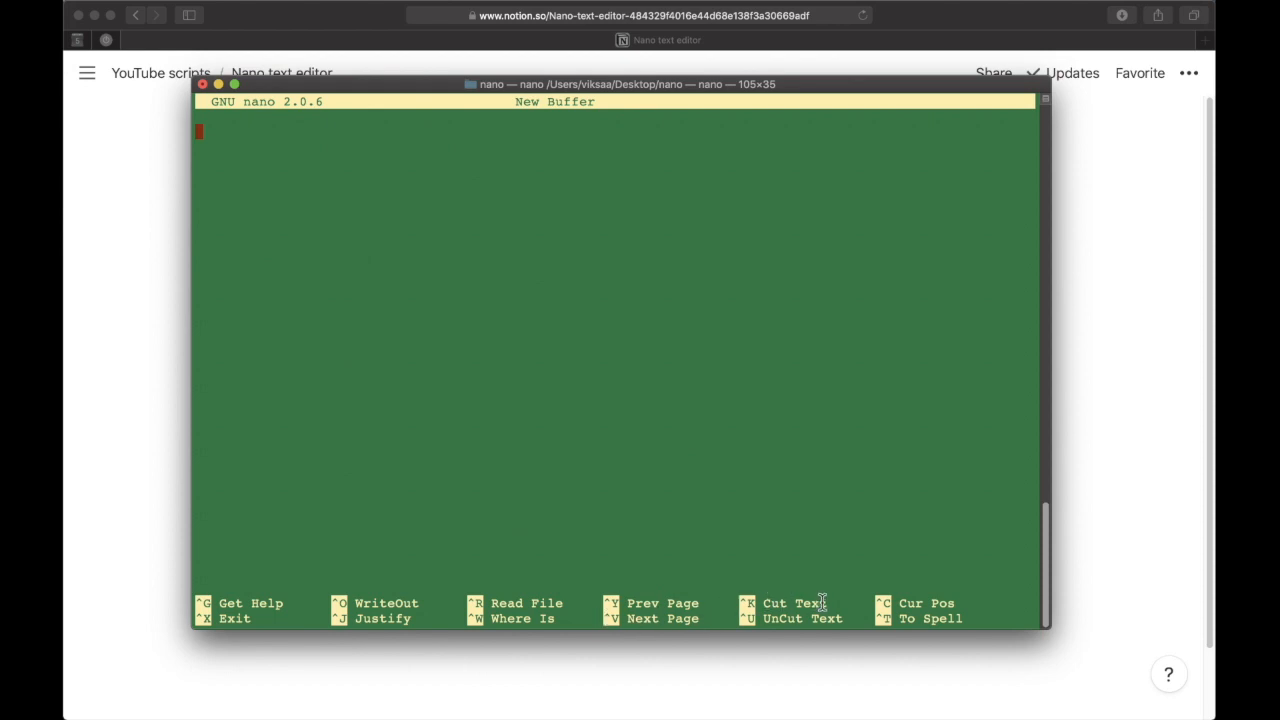
mouse_move(349, 338)
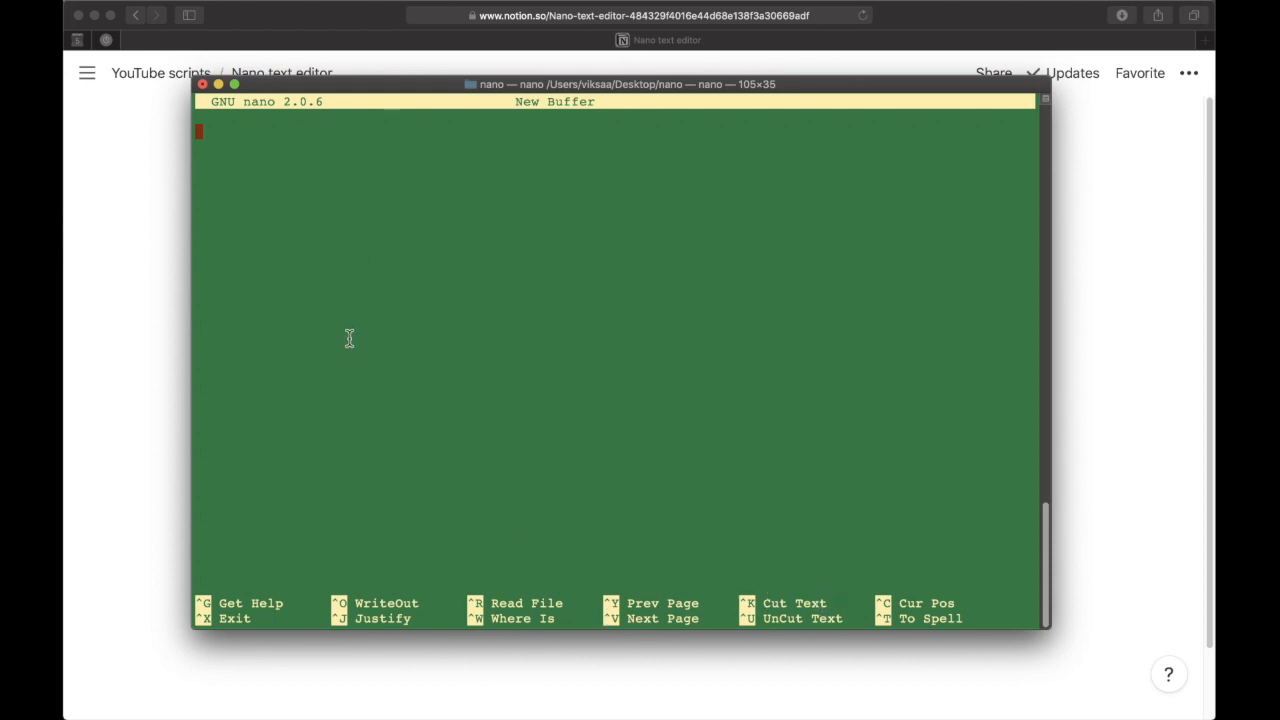
type("su")
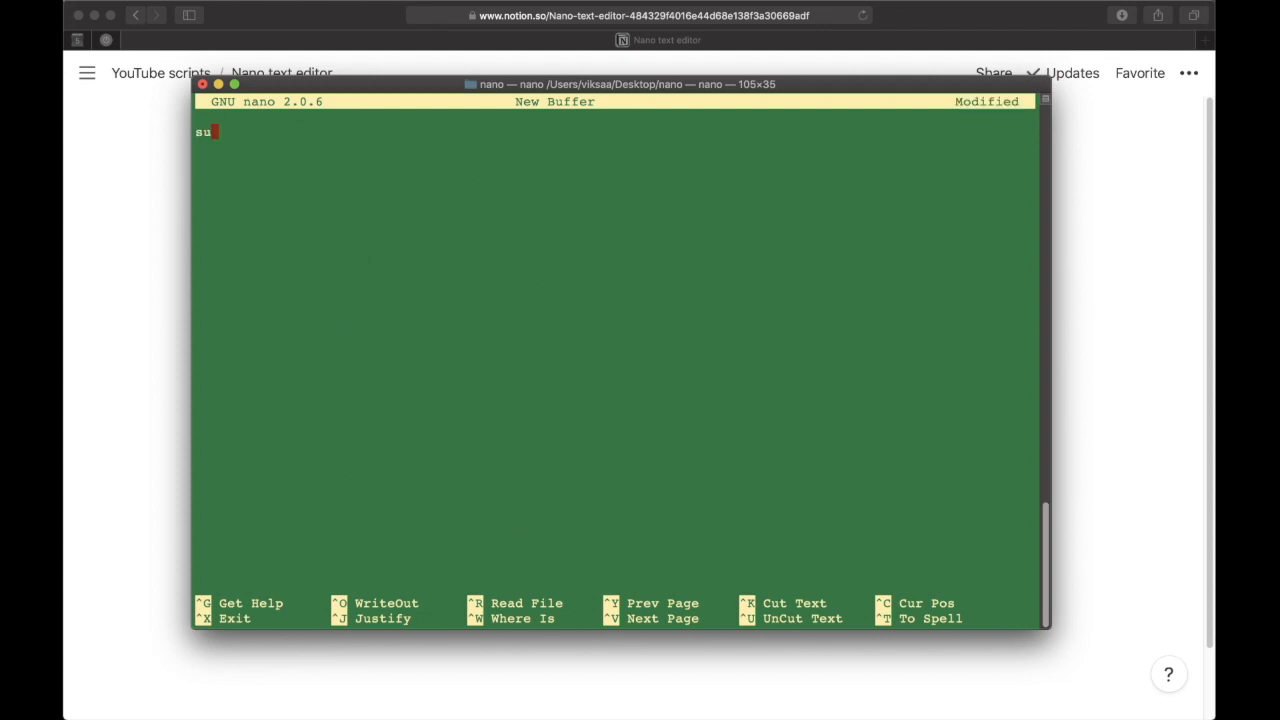
key("backspace")
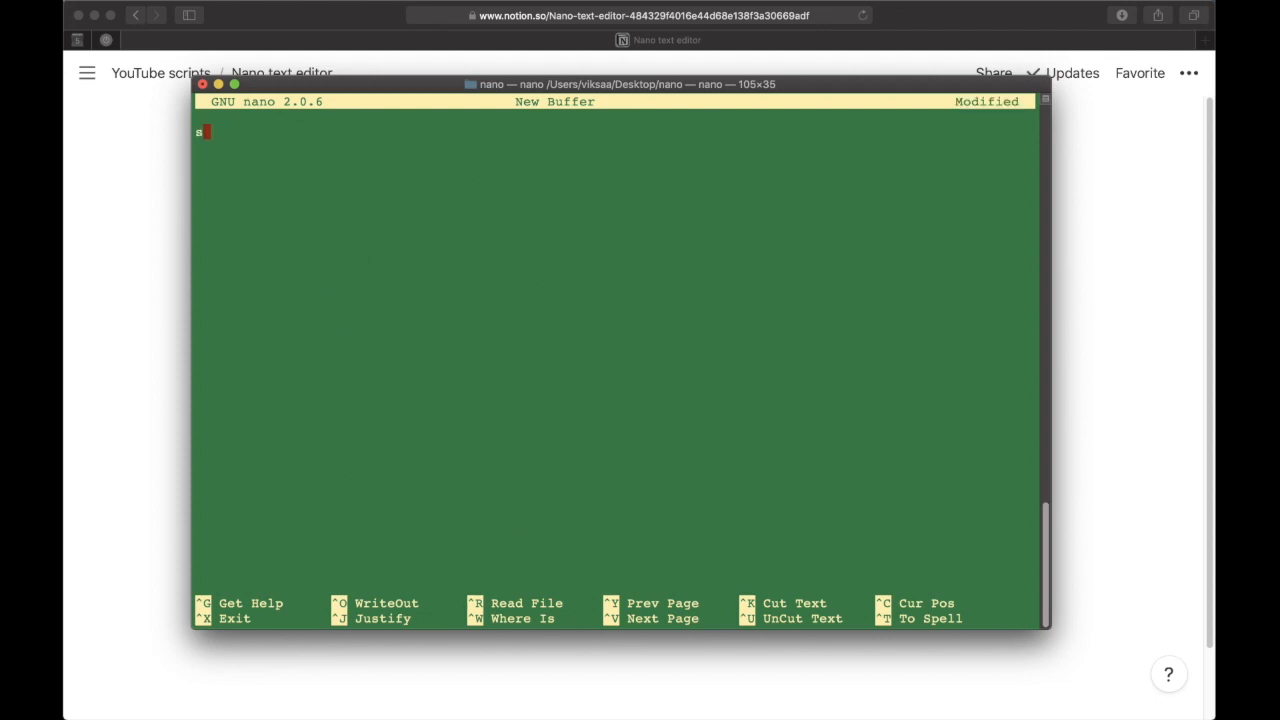
type("ubscribe")
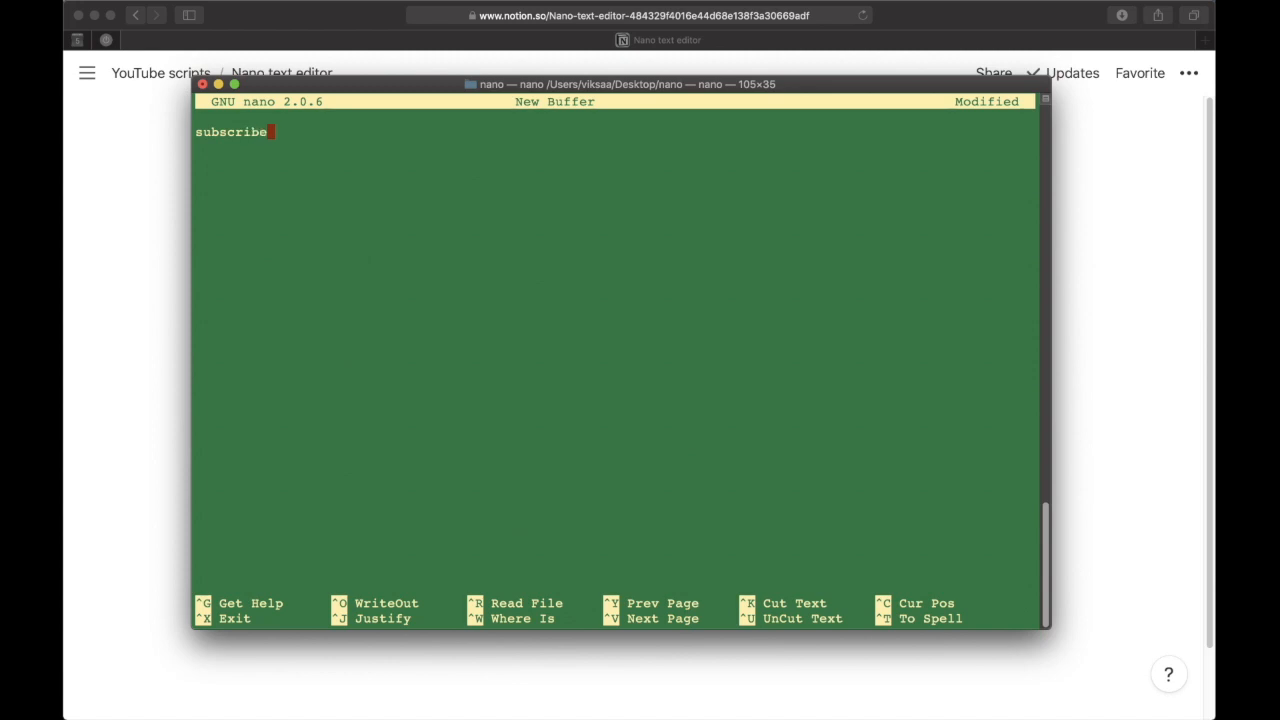
mouse_move(519, 316)
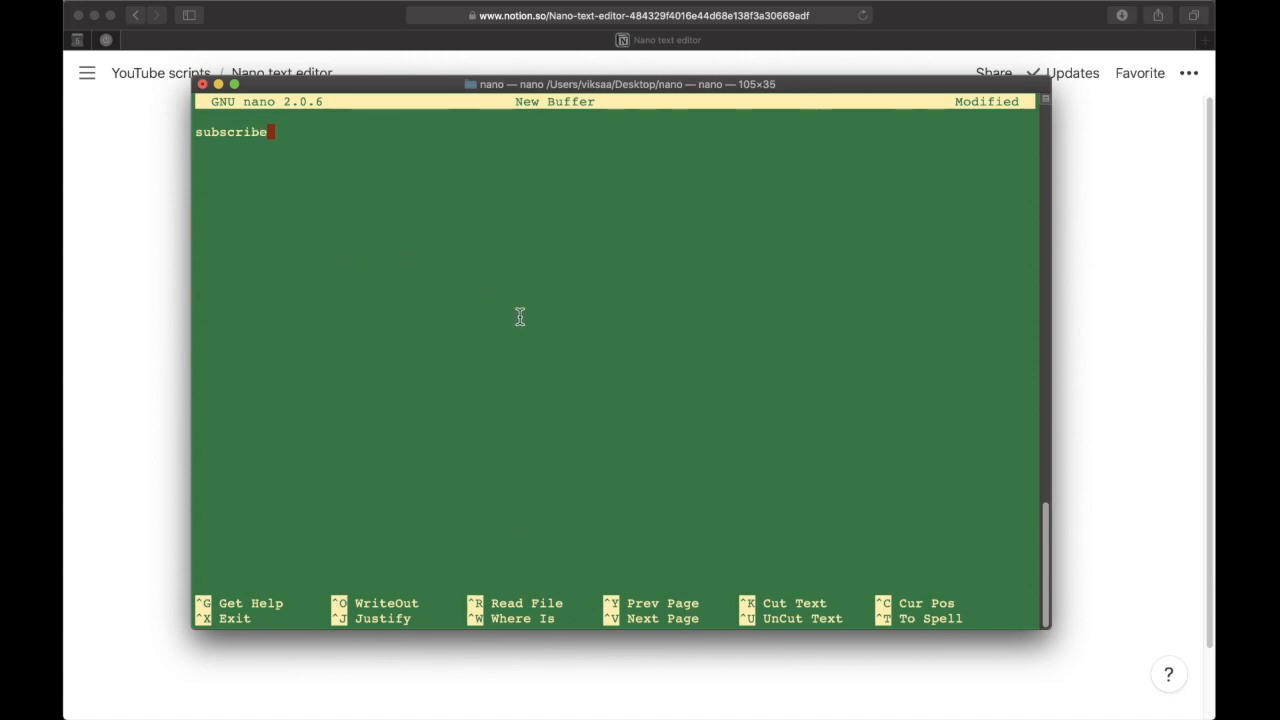
double_click(230, 131)
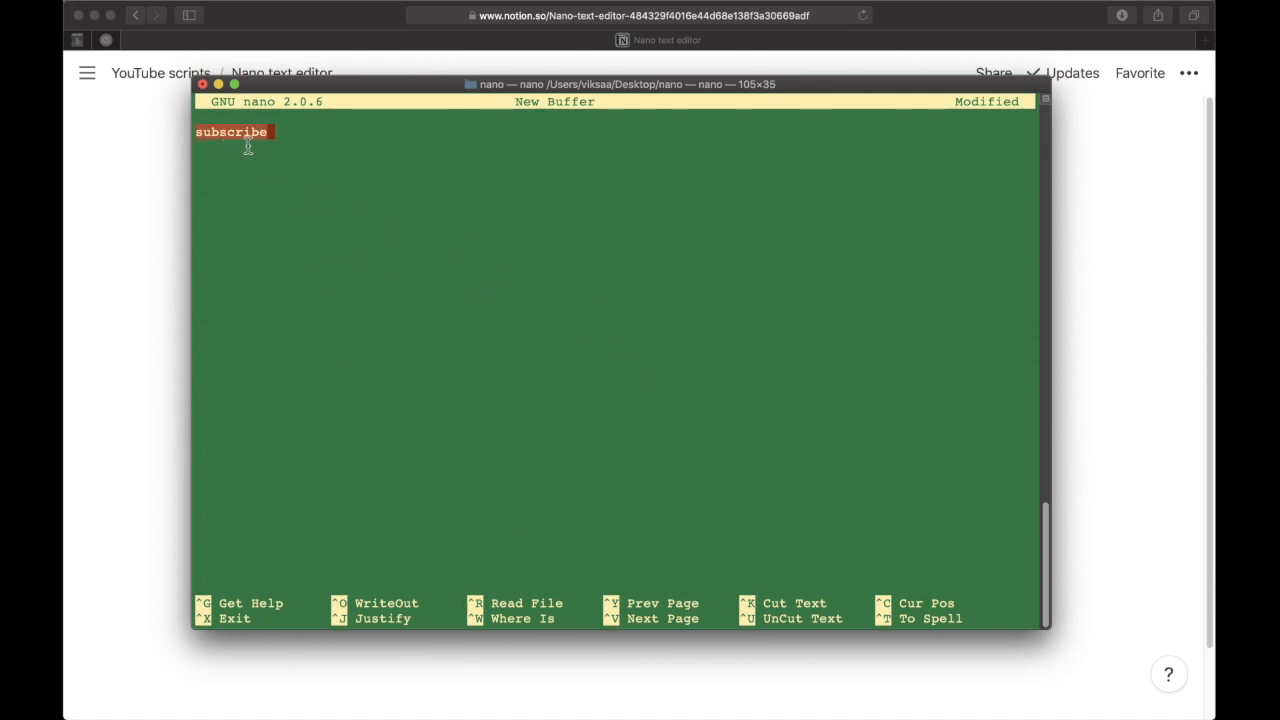
mouse_move(392, 219)
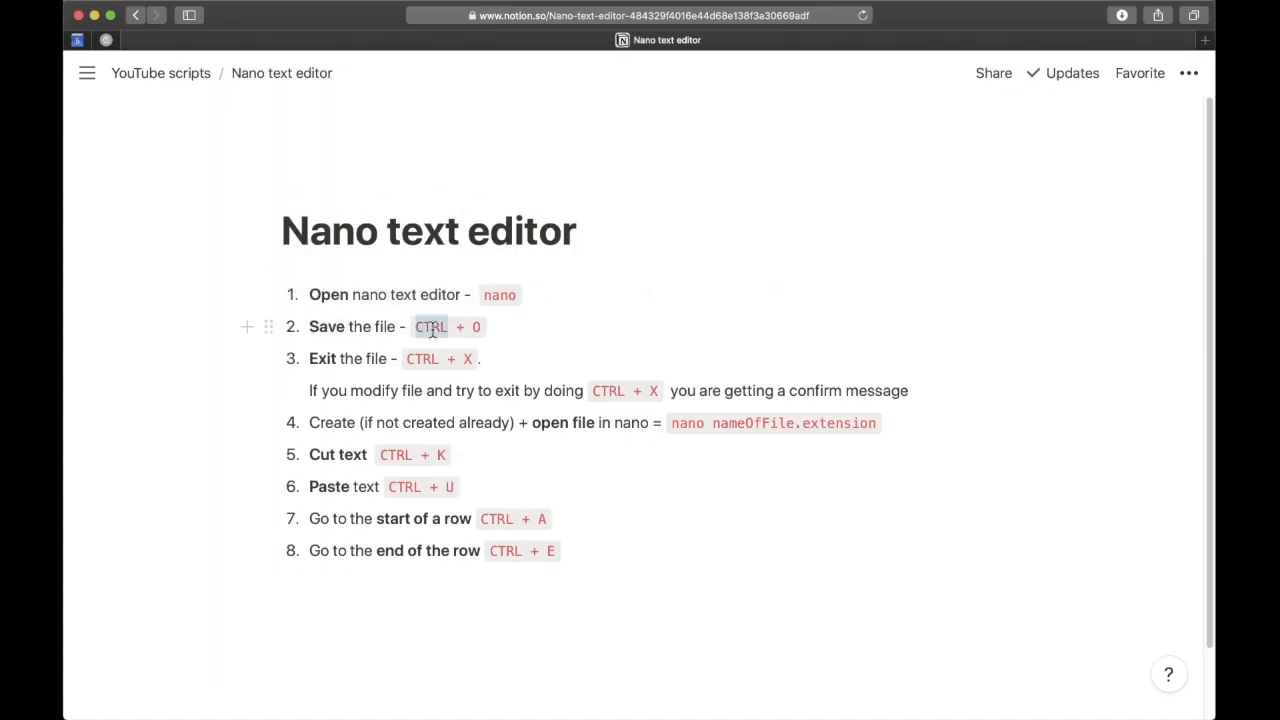
Review the Notion note on saving with Ctrl+O, then return to the nano window.
left_click(480, 326)
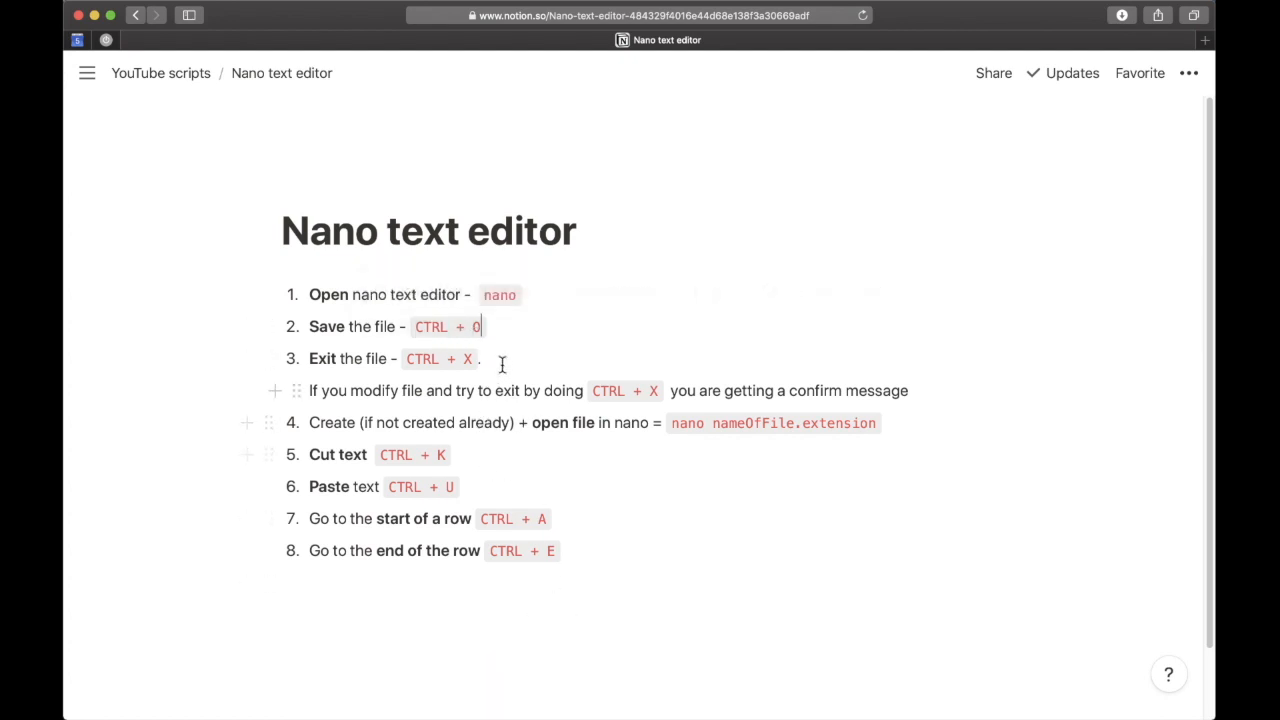
key("Backspace")
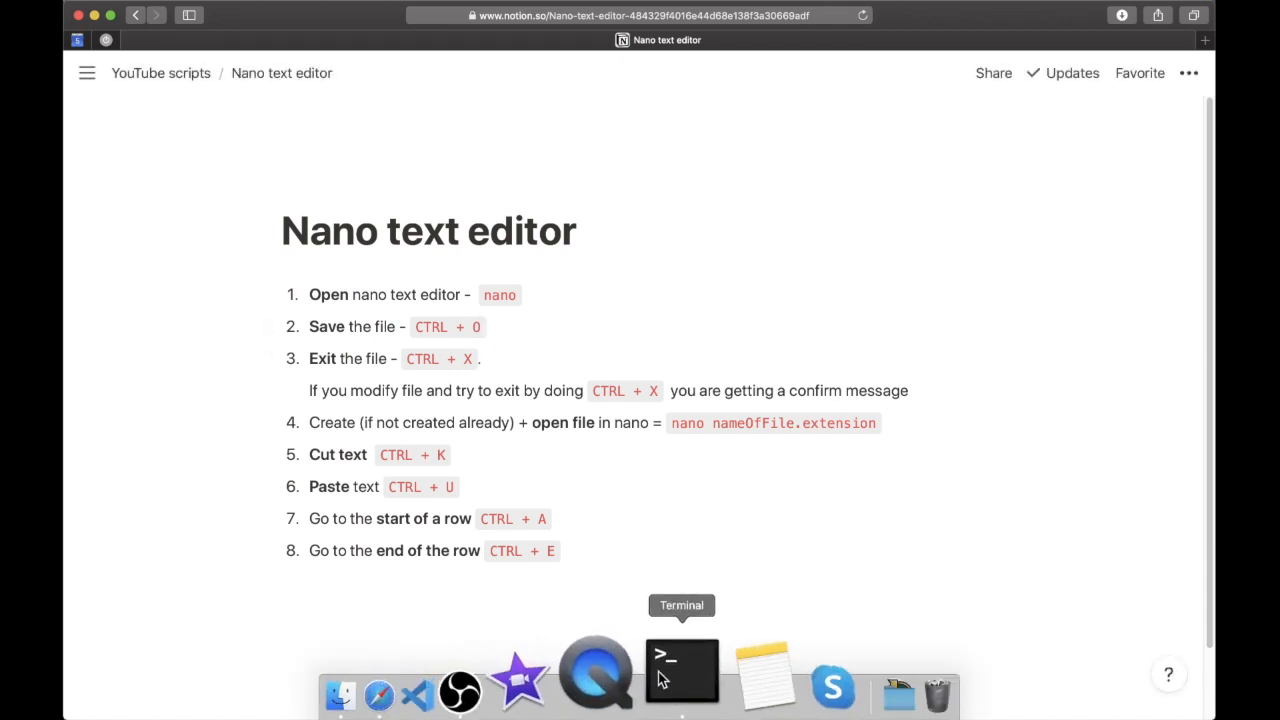
left_click(682, 670)
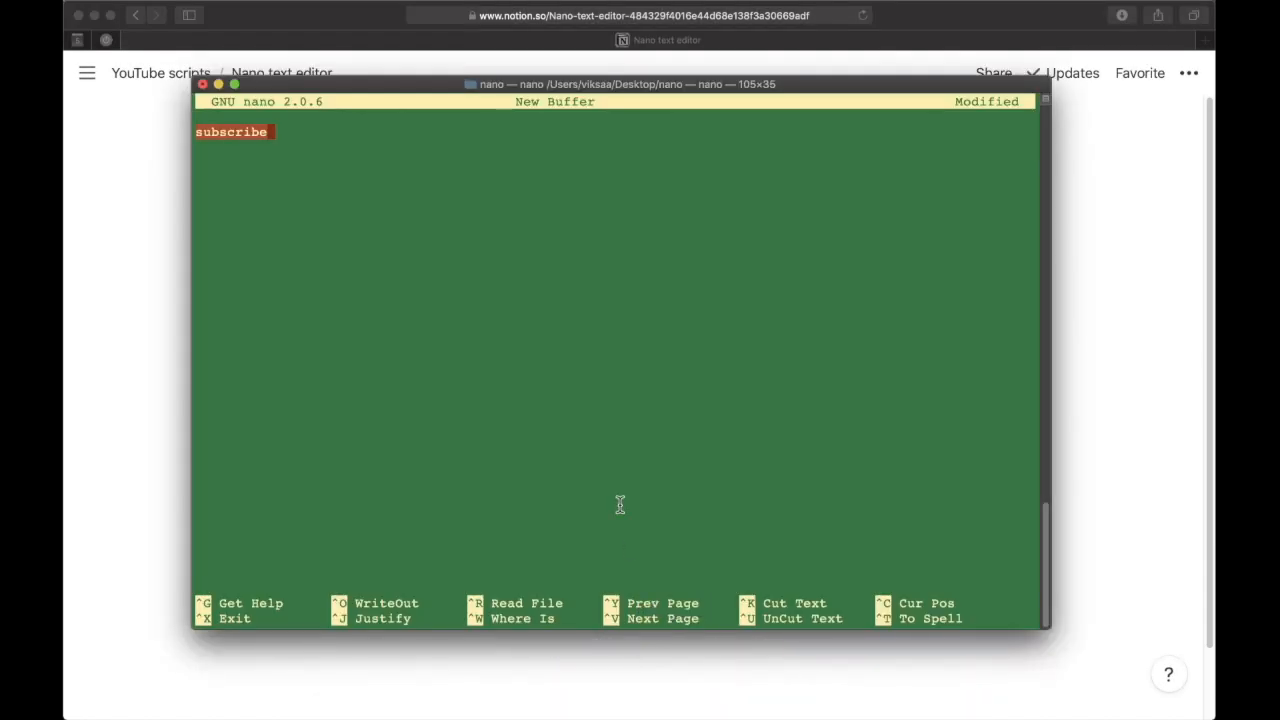
Write the 'subscribe' buffer to disk as file.txt.
key("ctrl+o")
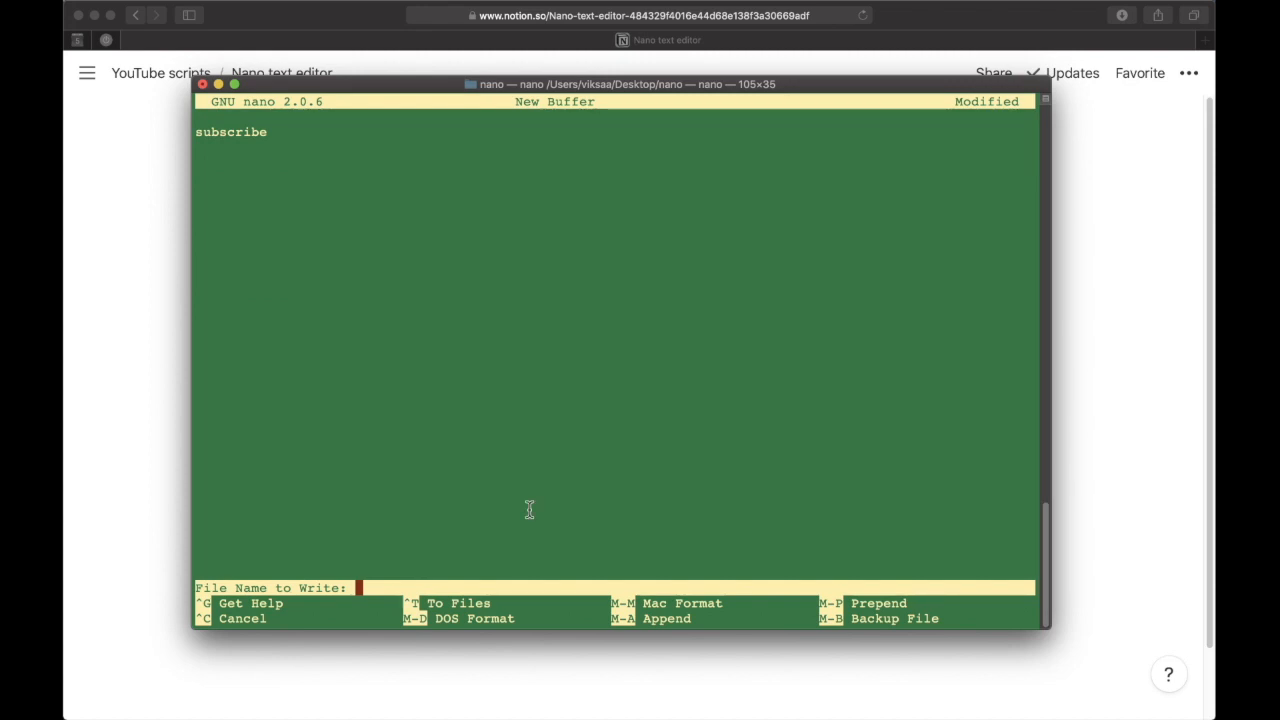
mouse_move(285, 598)
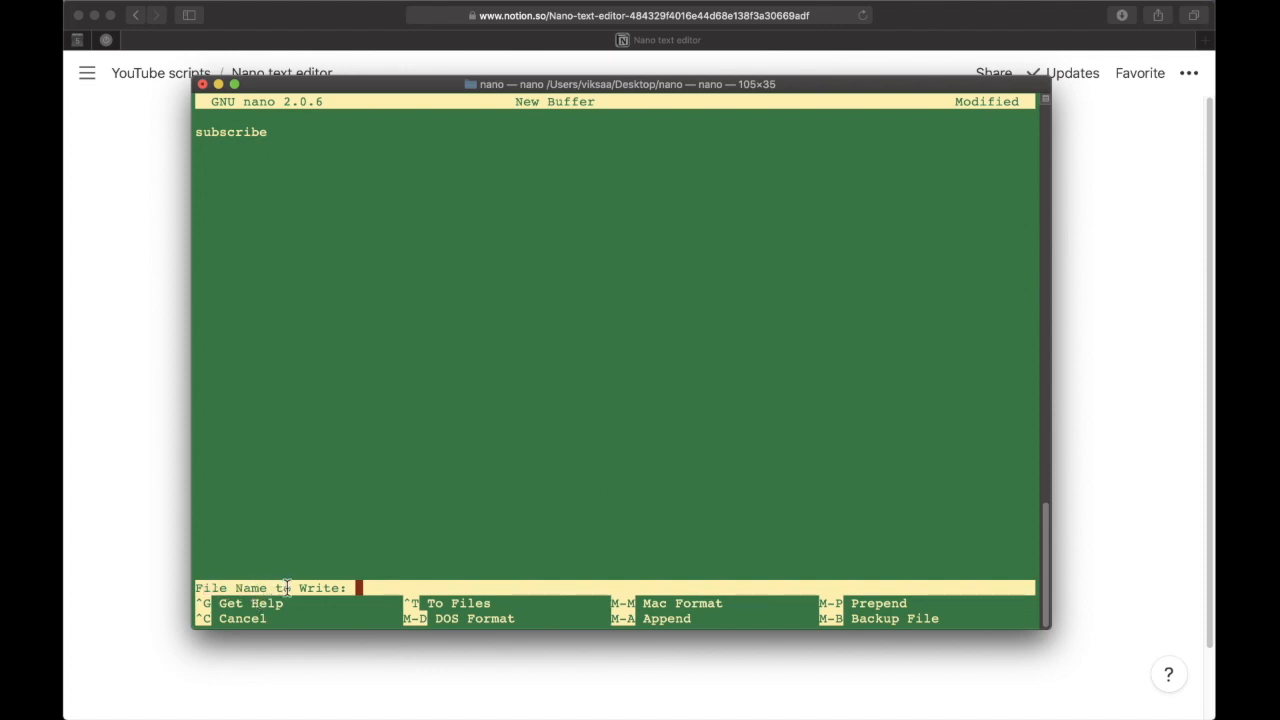
mouse_move(385, 547)
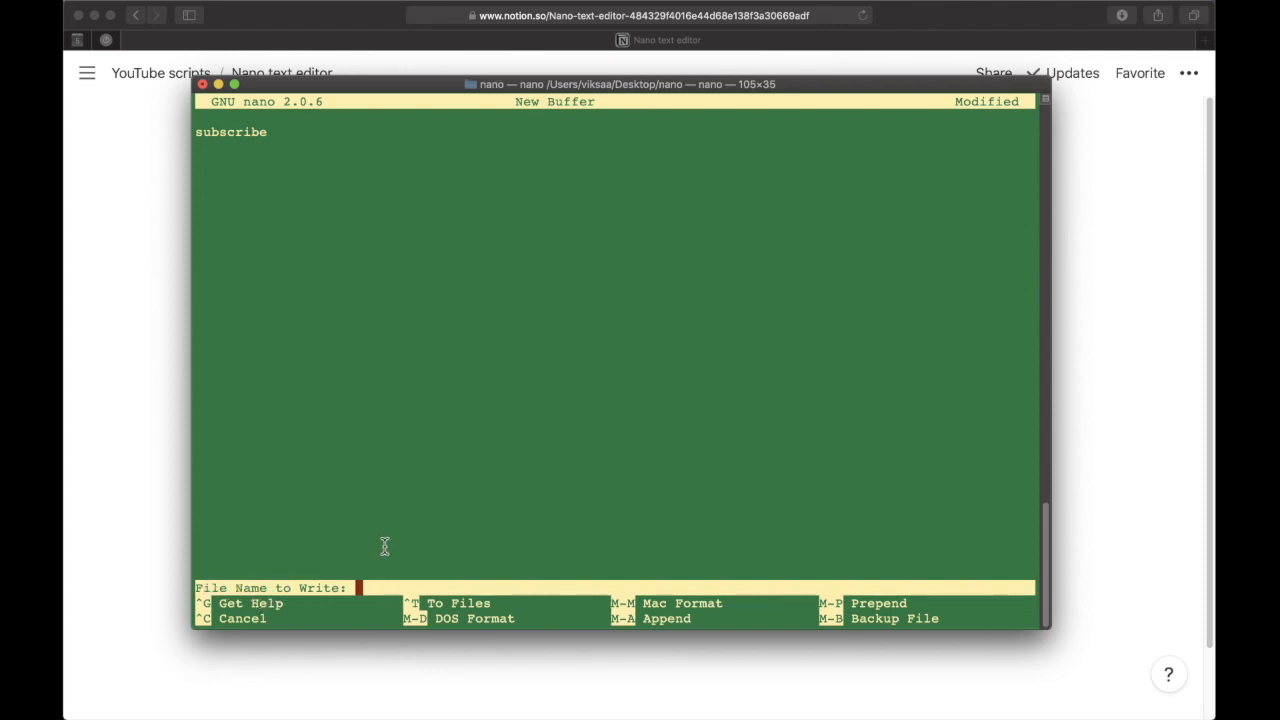
mouse_move(365, 267)
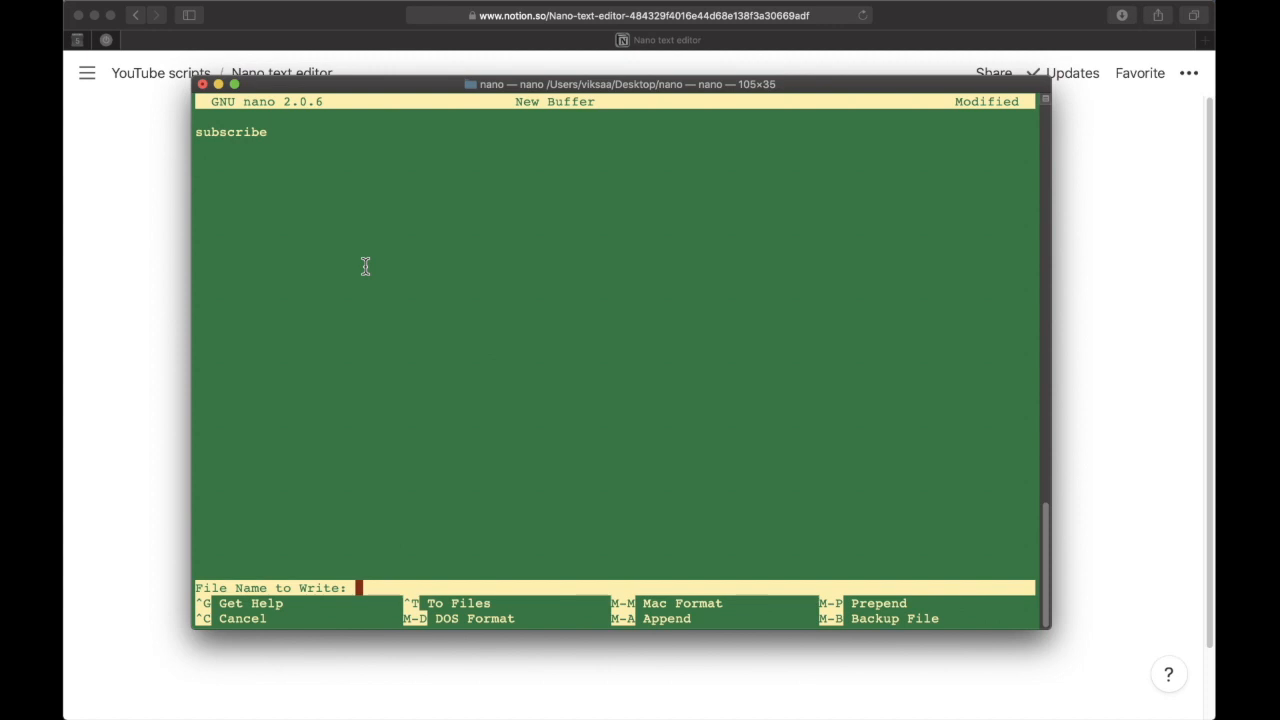
mouse_move(340, 438)
type("li")
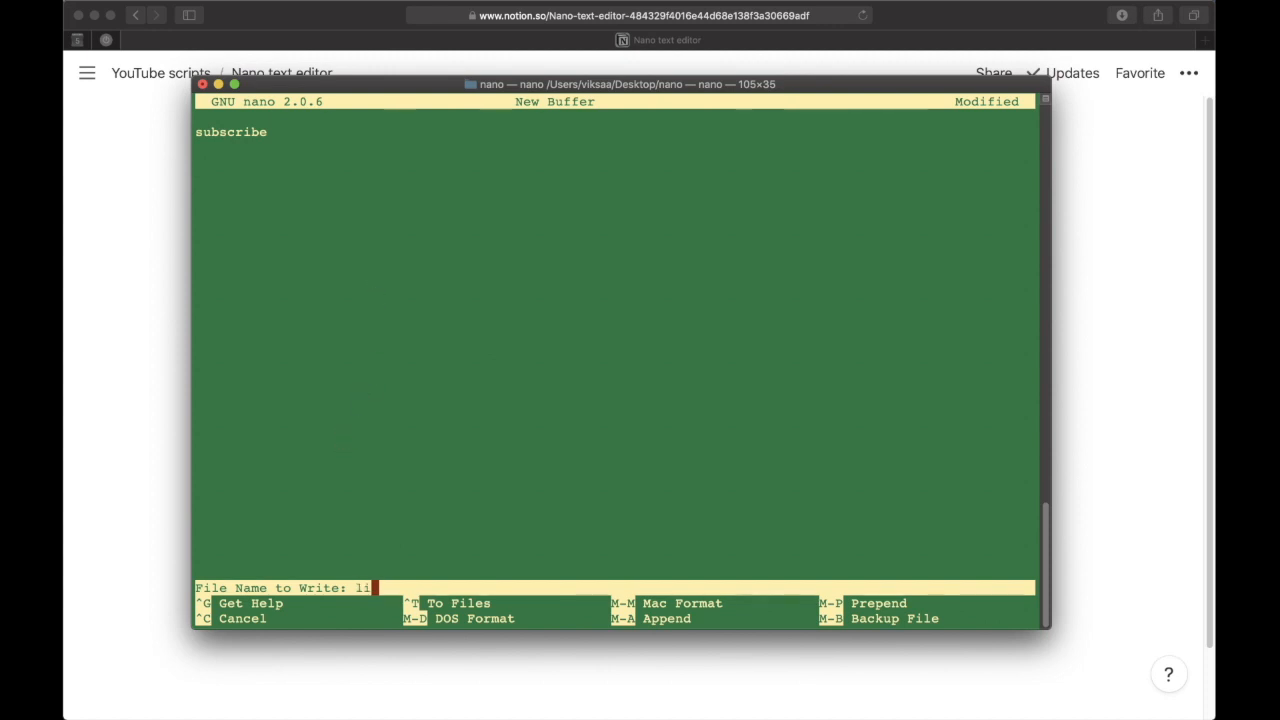
type("file.")
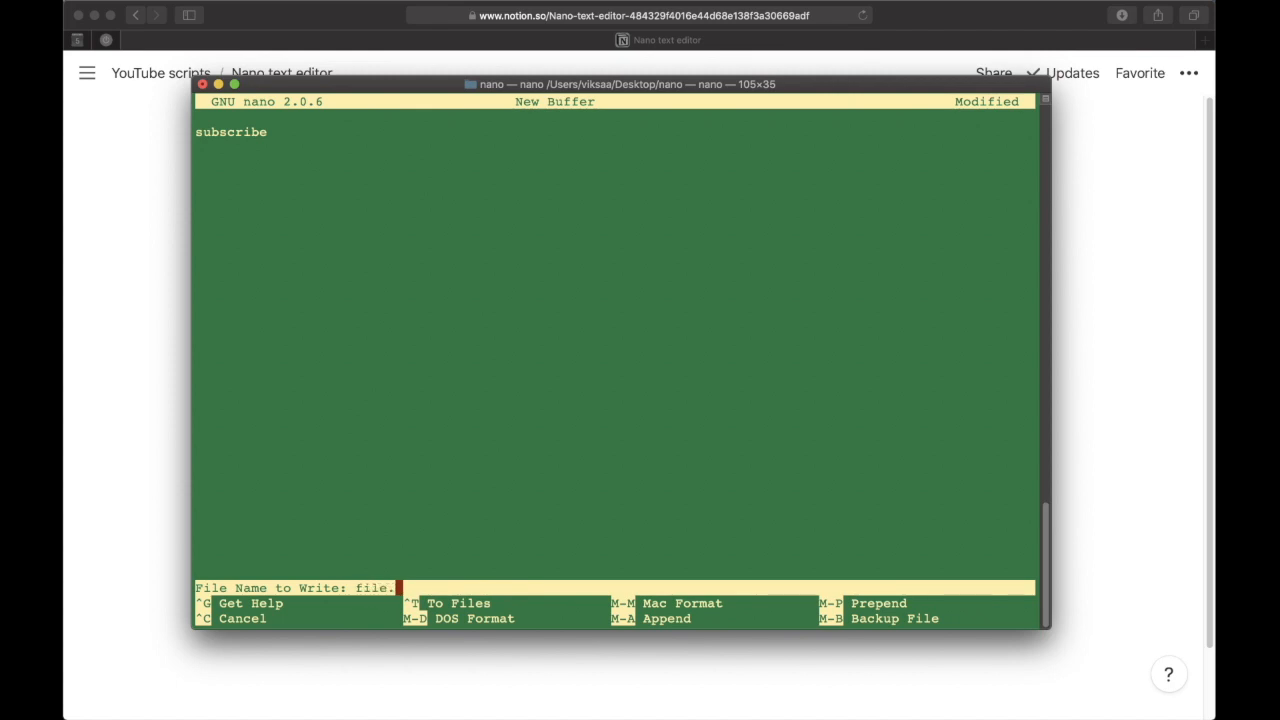
type("txt")
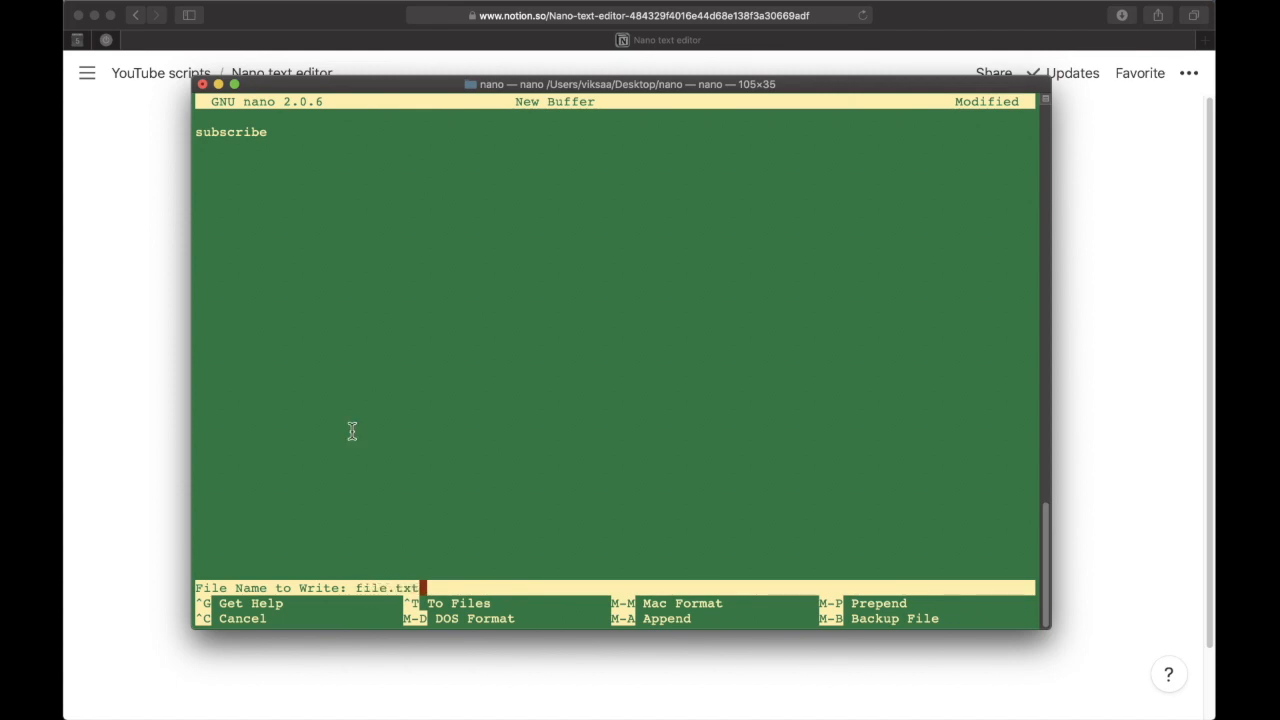
key("enter")
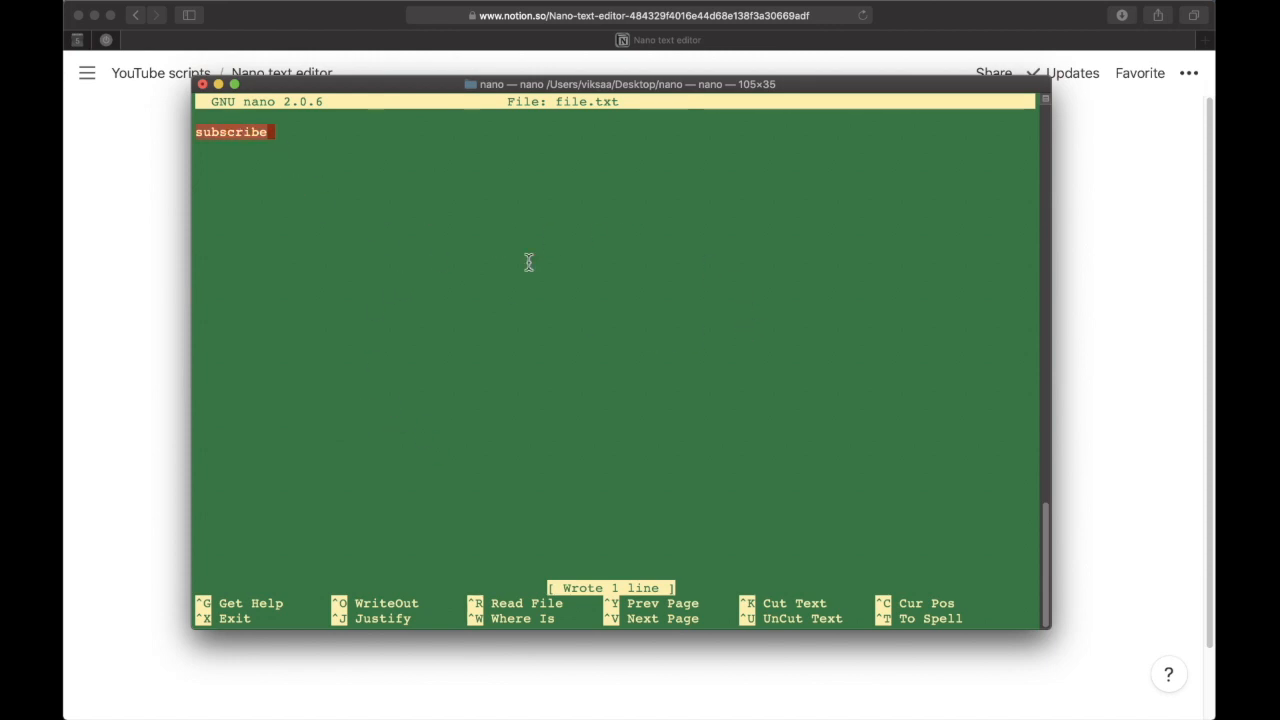
mouse_move(1022, 282)
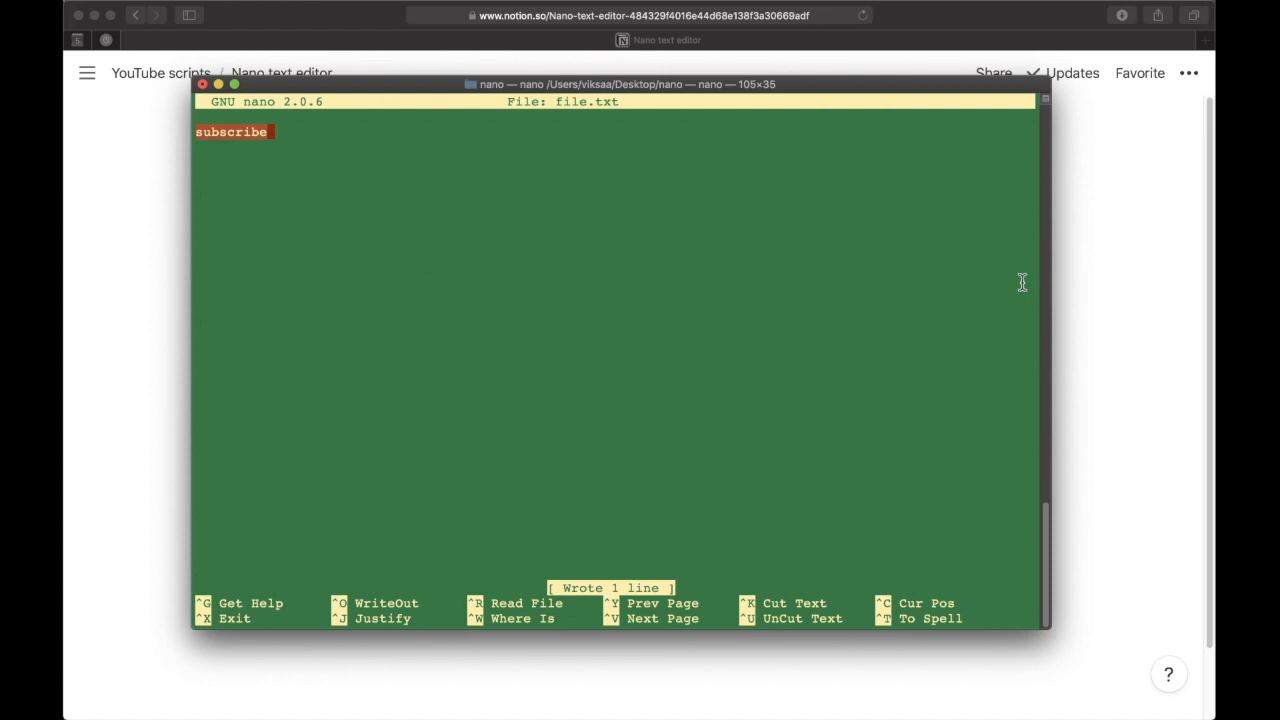
mouse_move(519, 104)
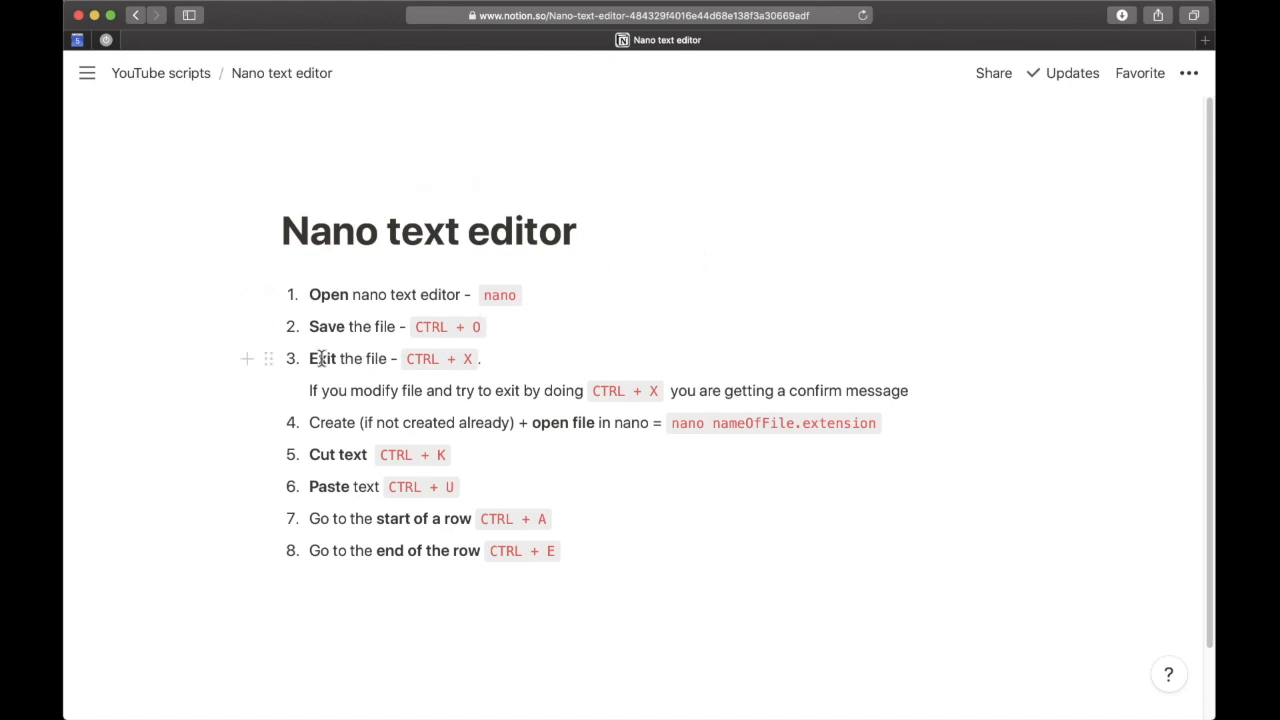
Highlight the Notion note about exiting the file, then switch back to nano.
left_click(478, 358)
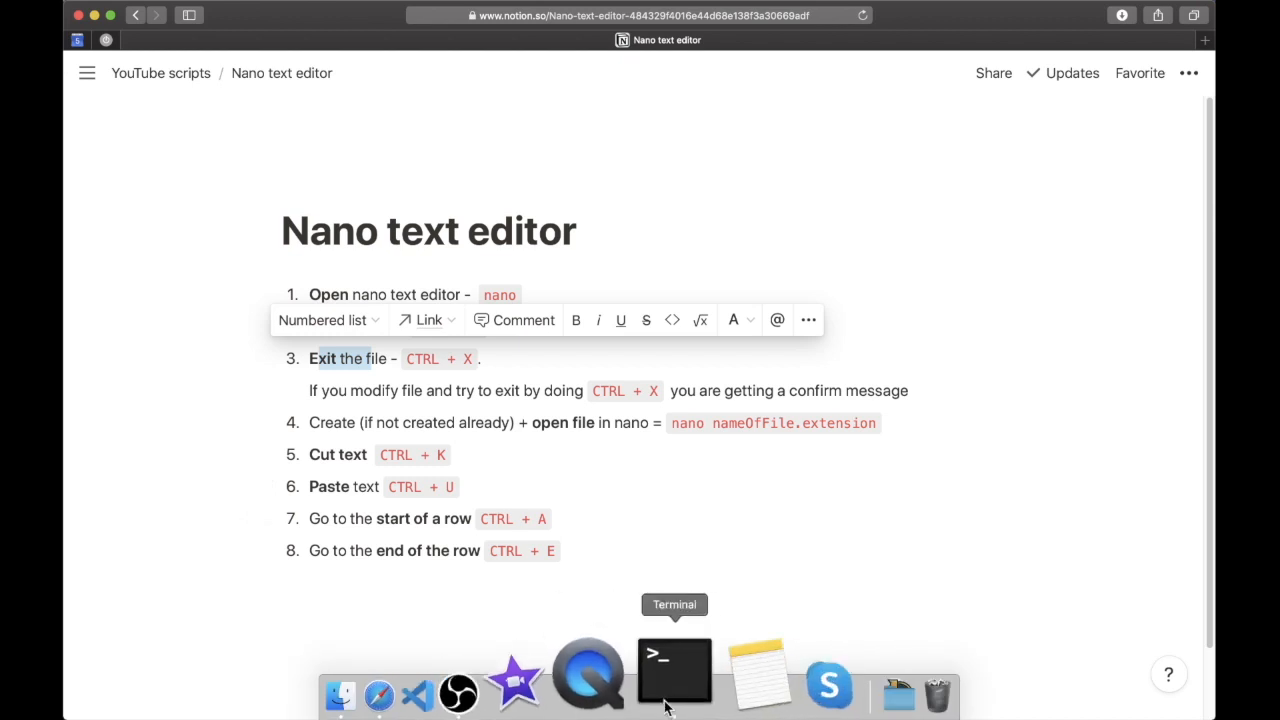
left_click(674, 670)
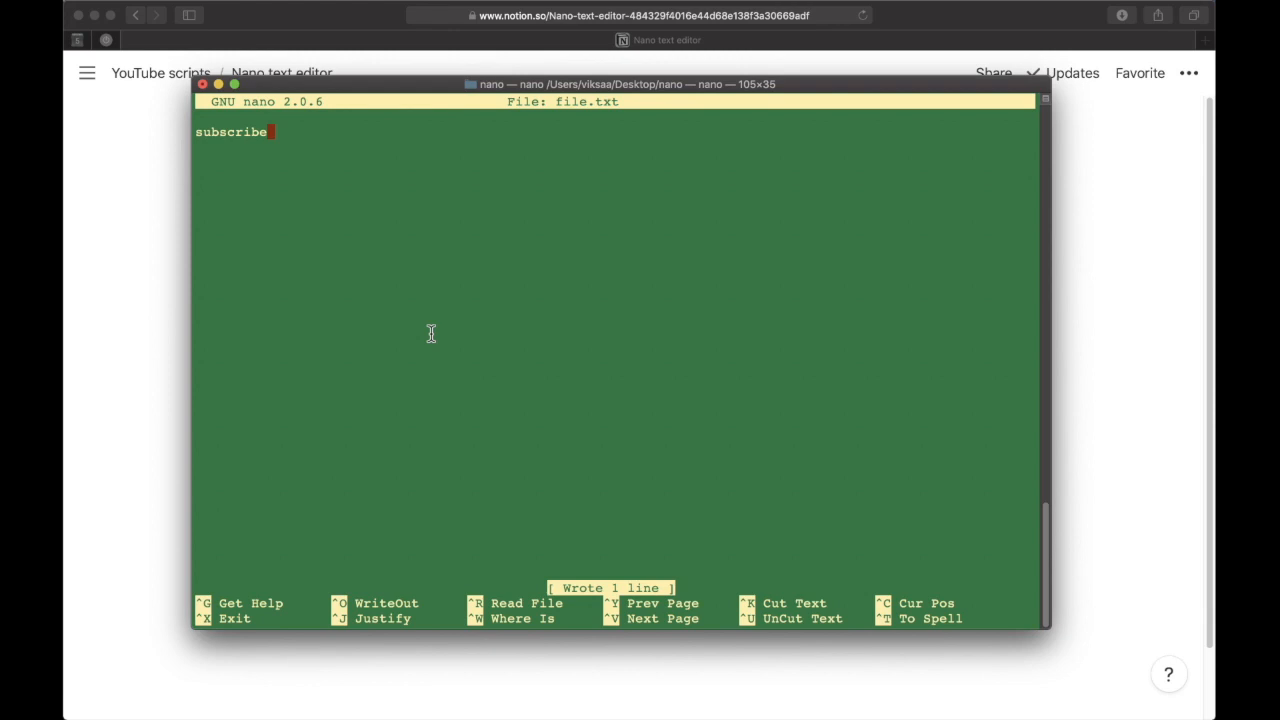
Quit nano, then list the directory and print file.txt to confirm 'subscribe'.
key("ctrl+x")
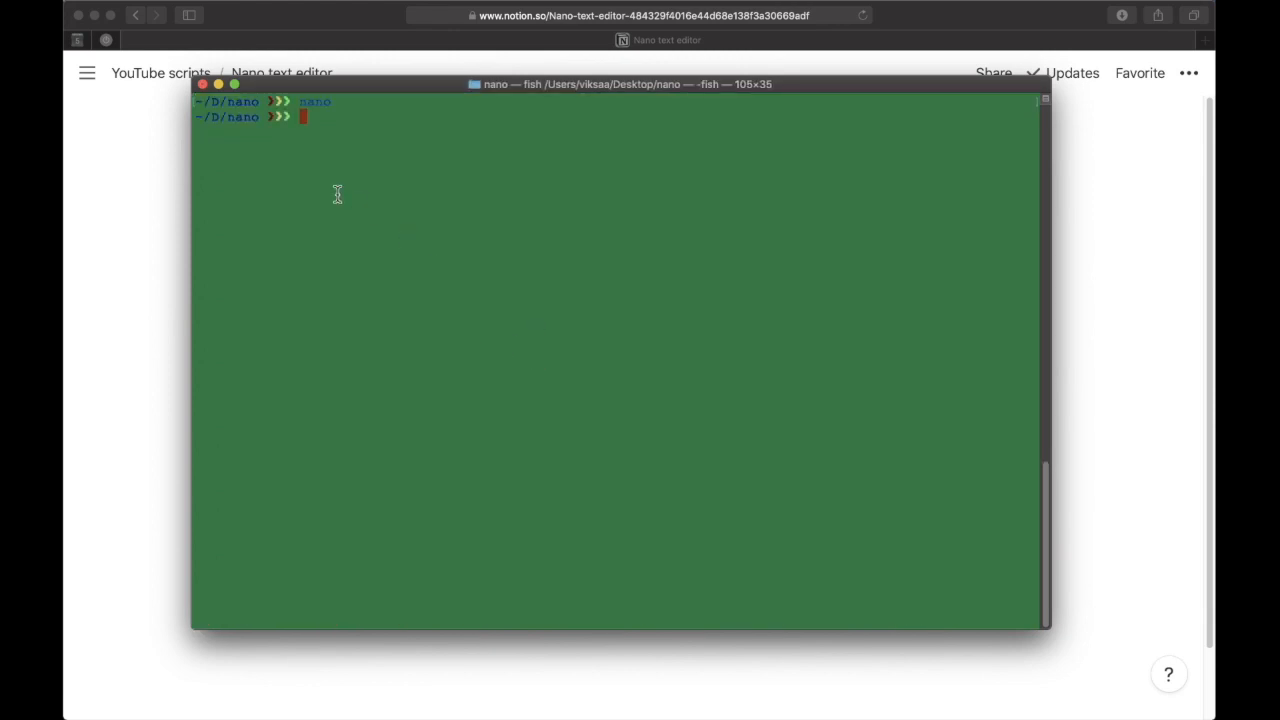
type("ls -l")
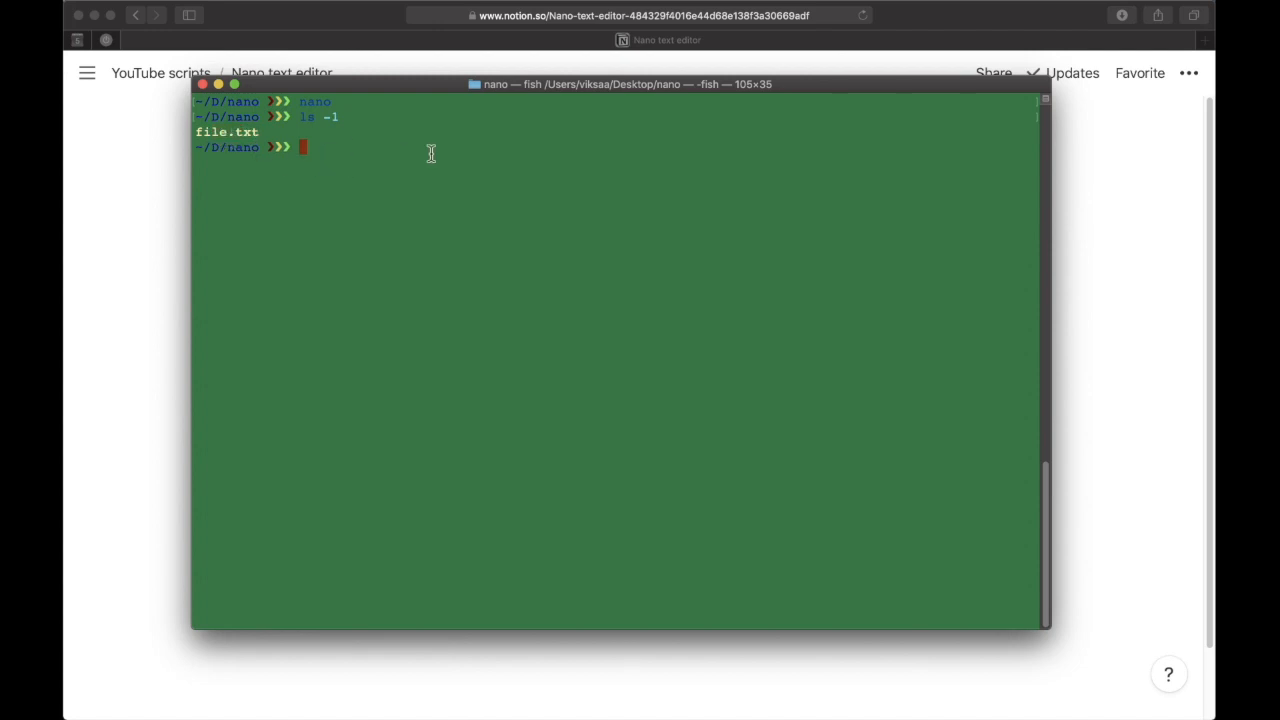
type("cat file.txt")
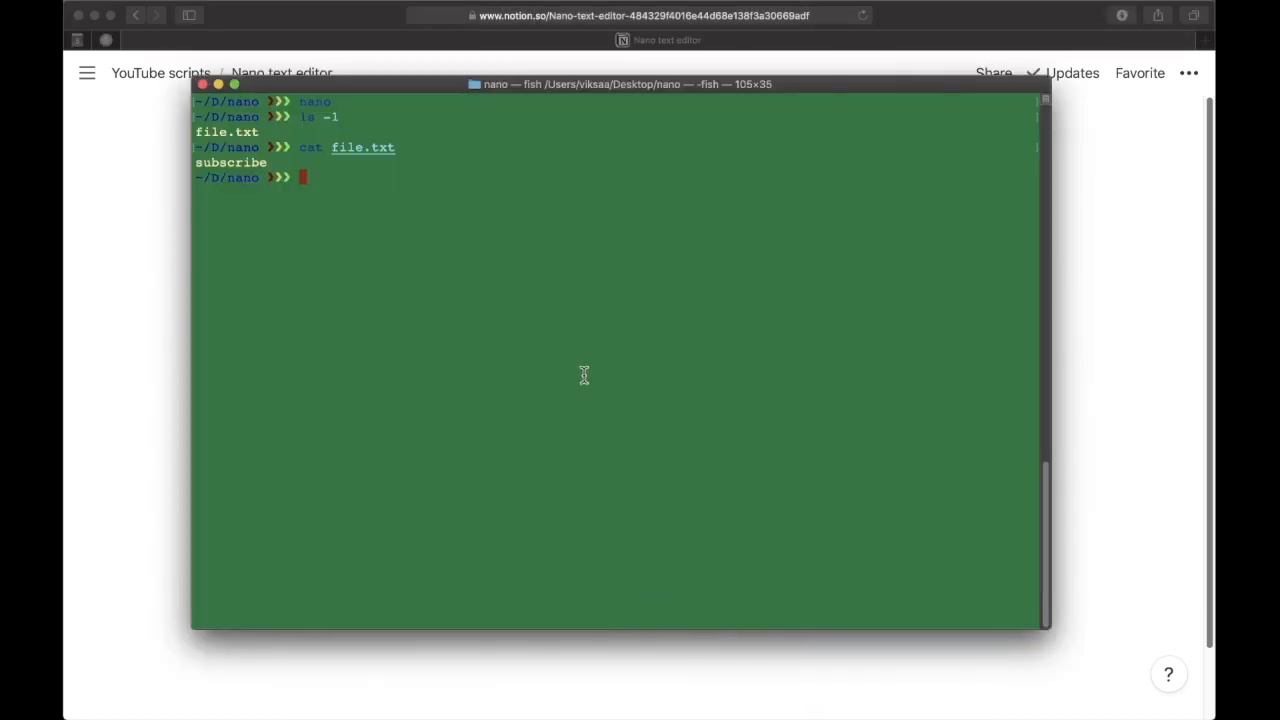
Reopen the file in nano, add 'like' on a new line, and attempt to exit.
type("nano skripta.sh")
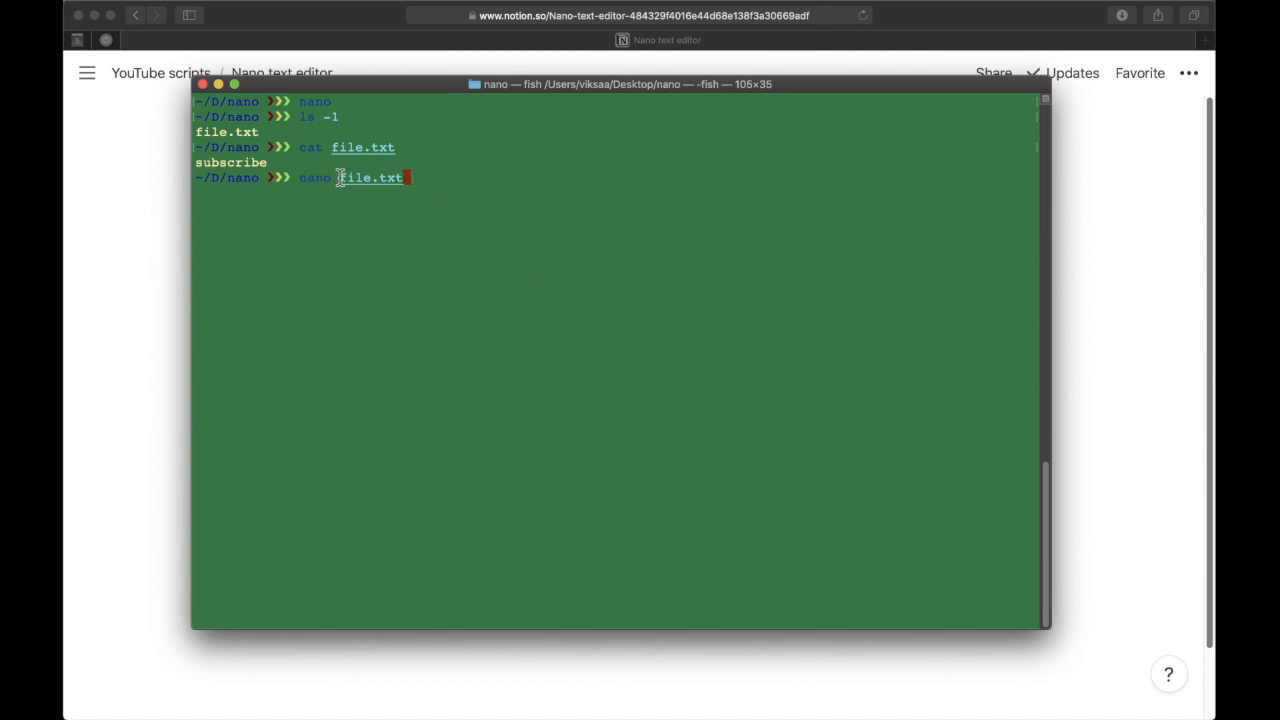
mouse_move(428, 182)
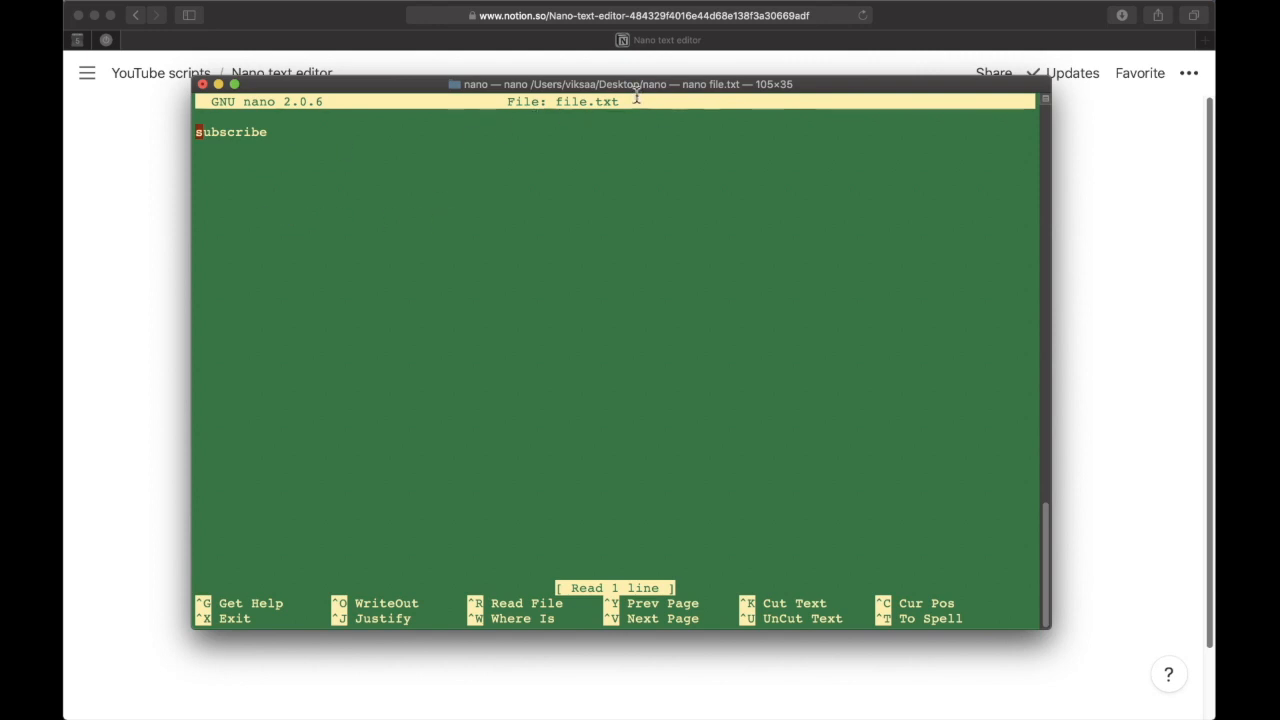
mouse_move(408, 157)
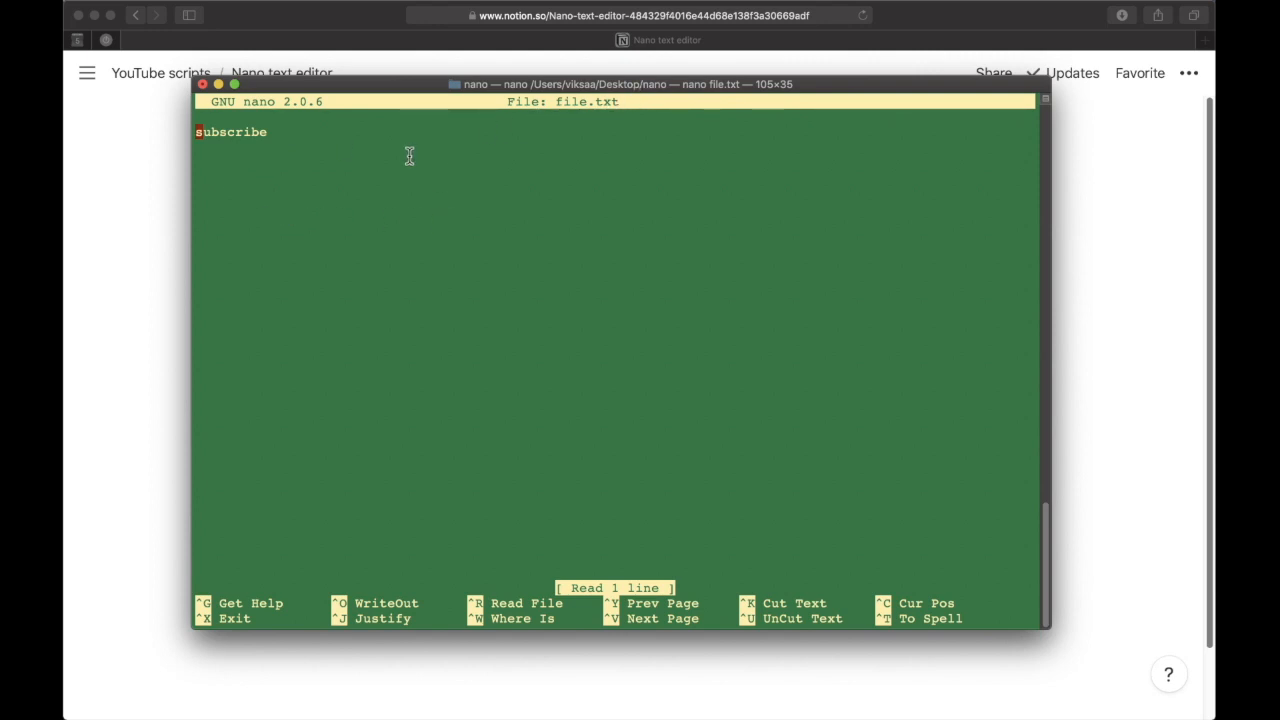
mouse_move(410, 192)
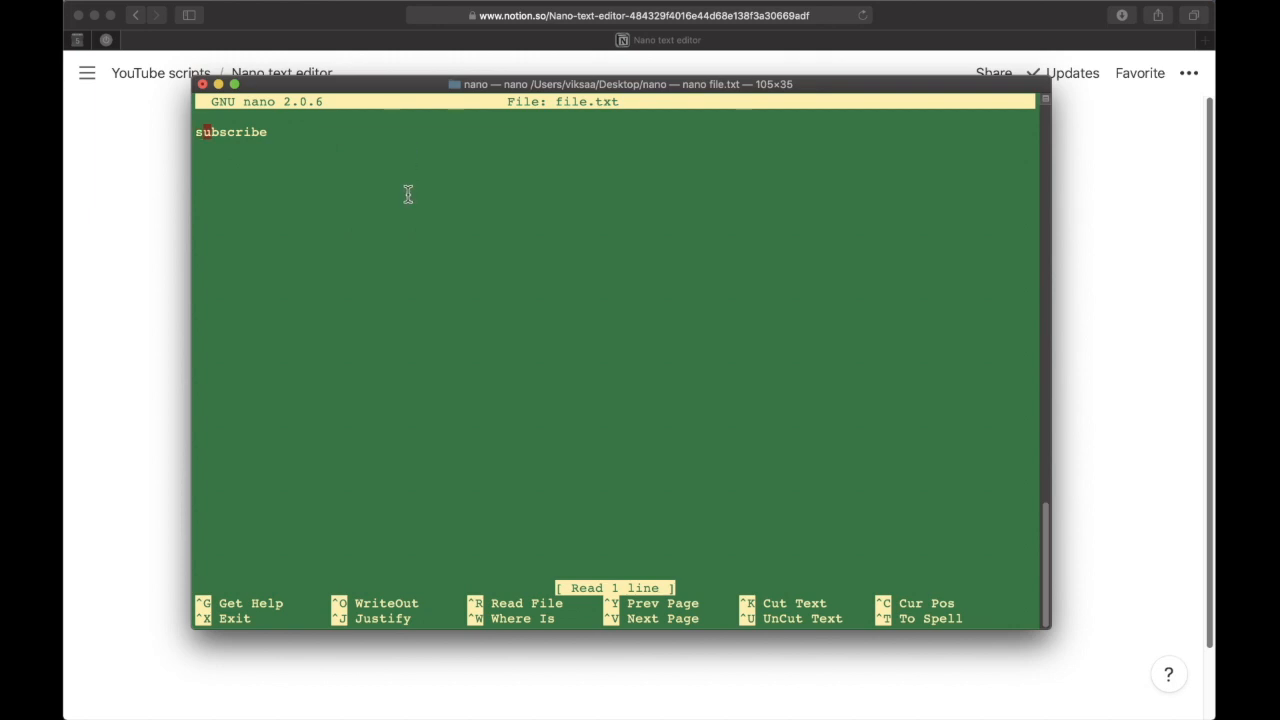
type("li")
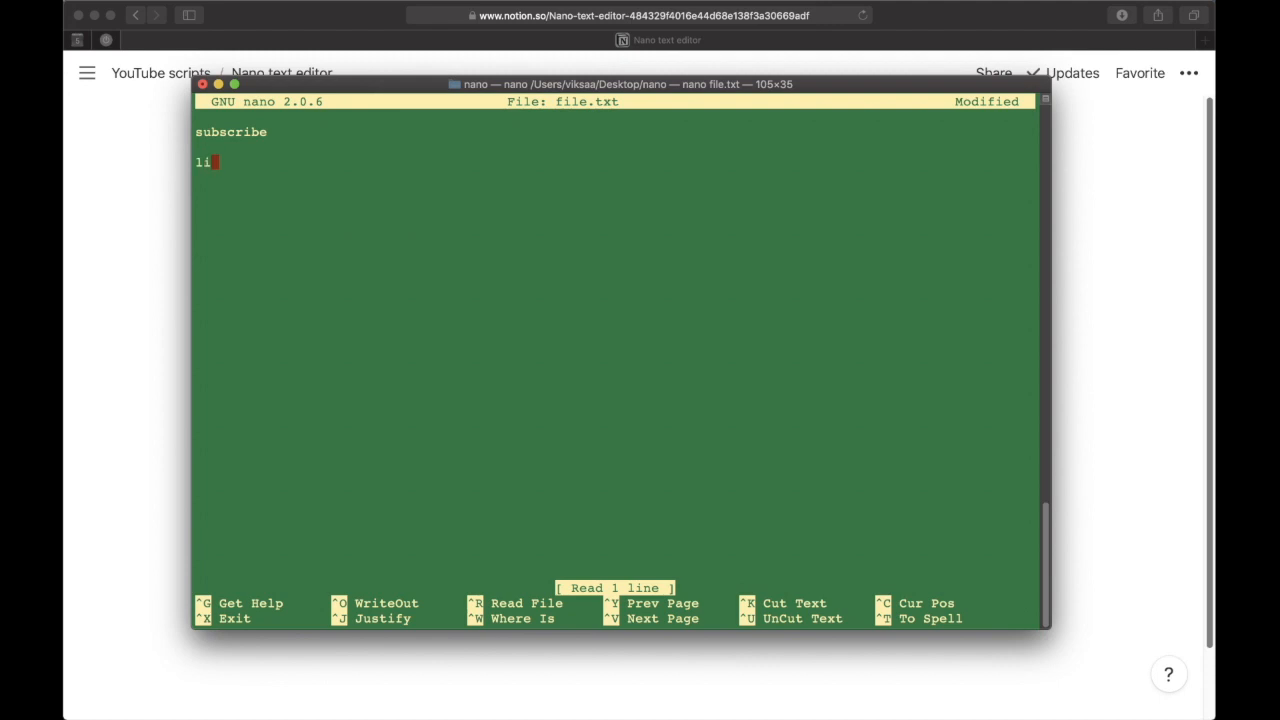
type("ke")
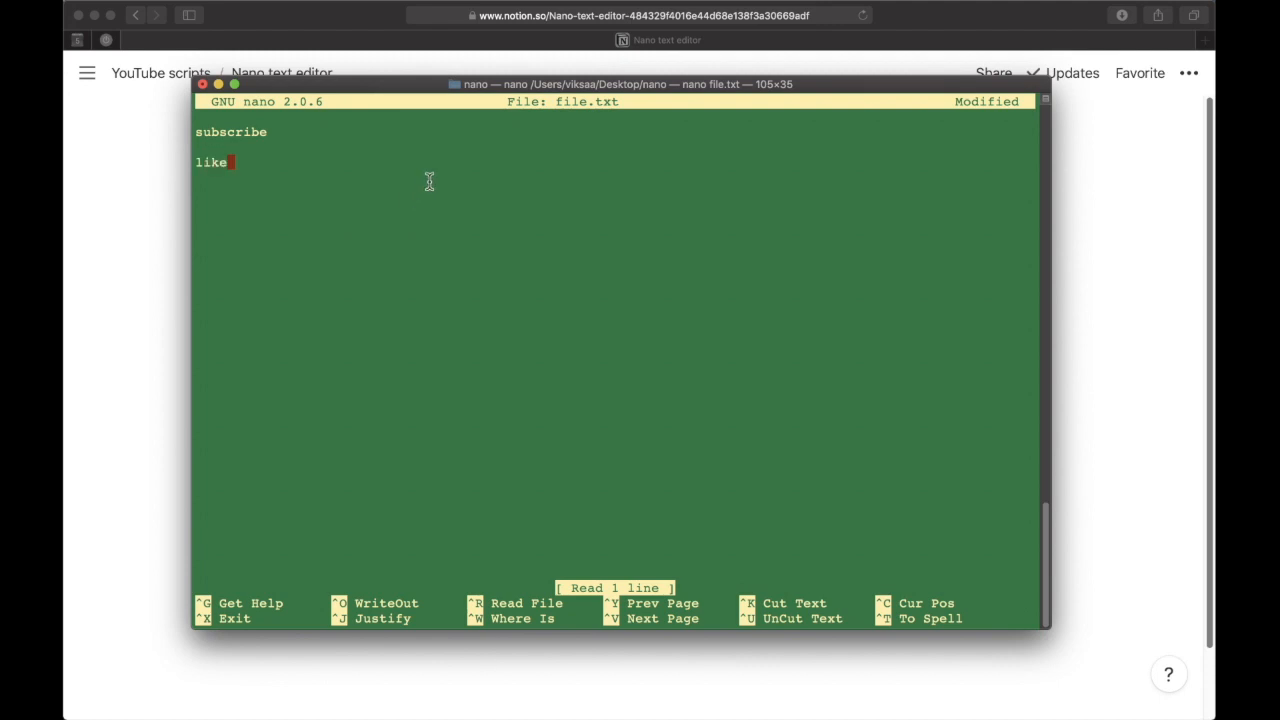
mouse_move(465, 237)
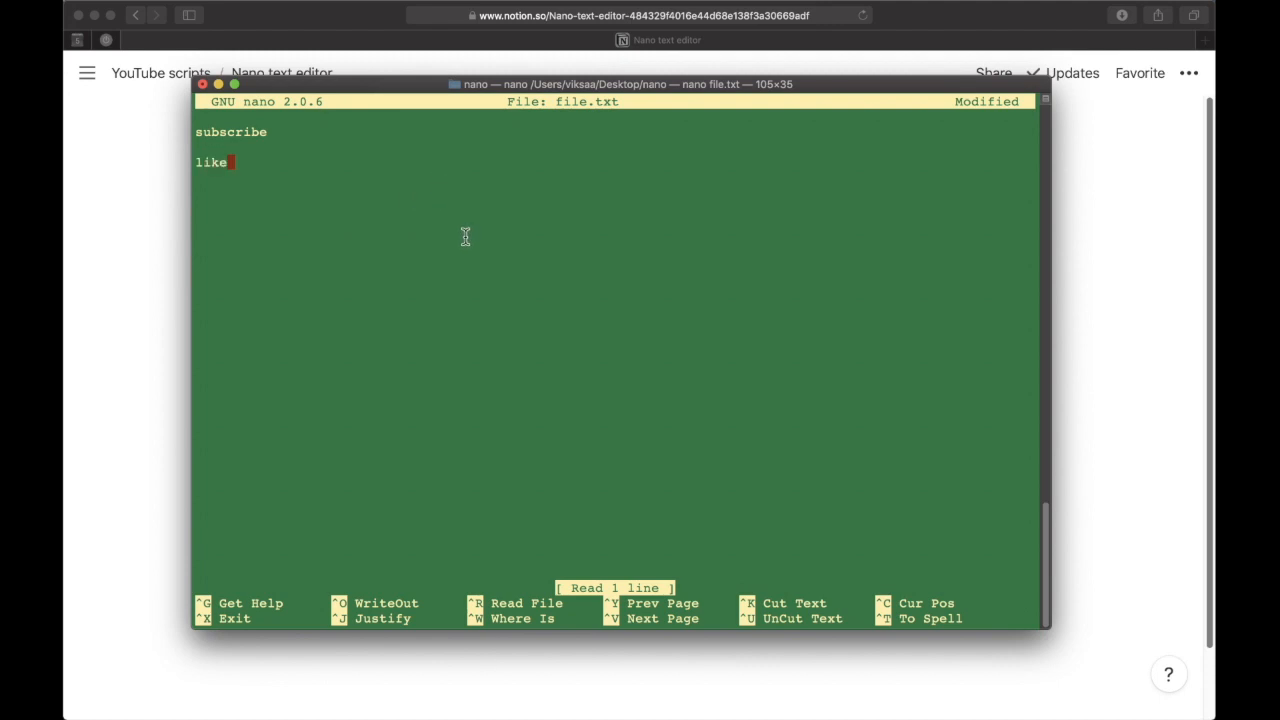
key("ctrl+x")
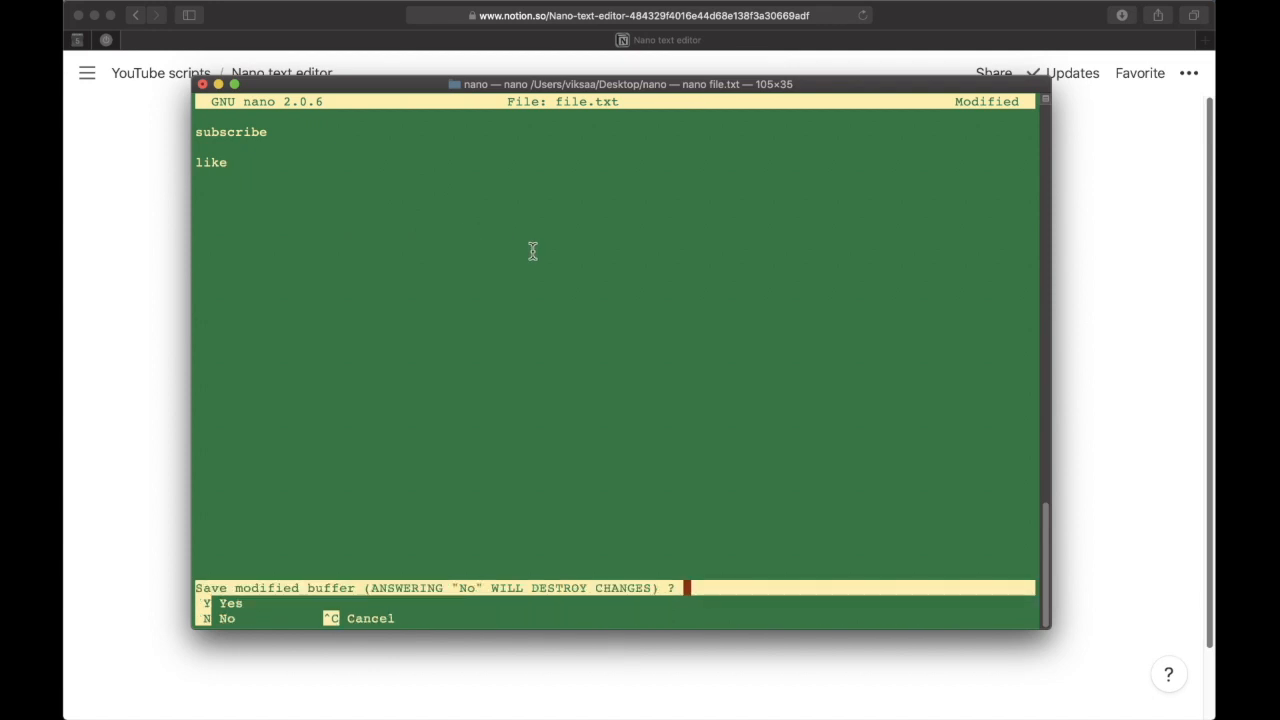
mouse_move(331, 592)
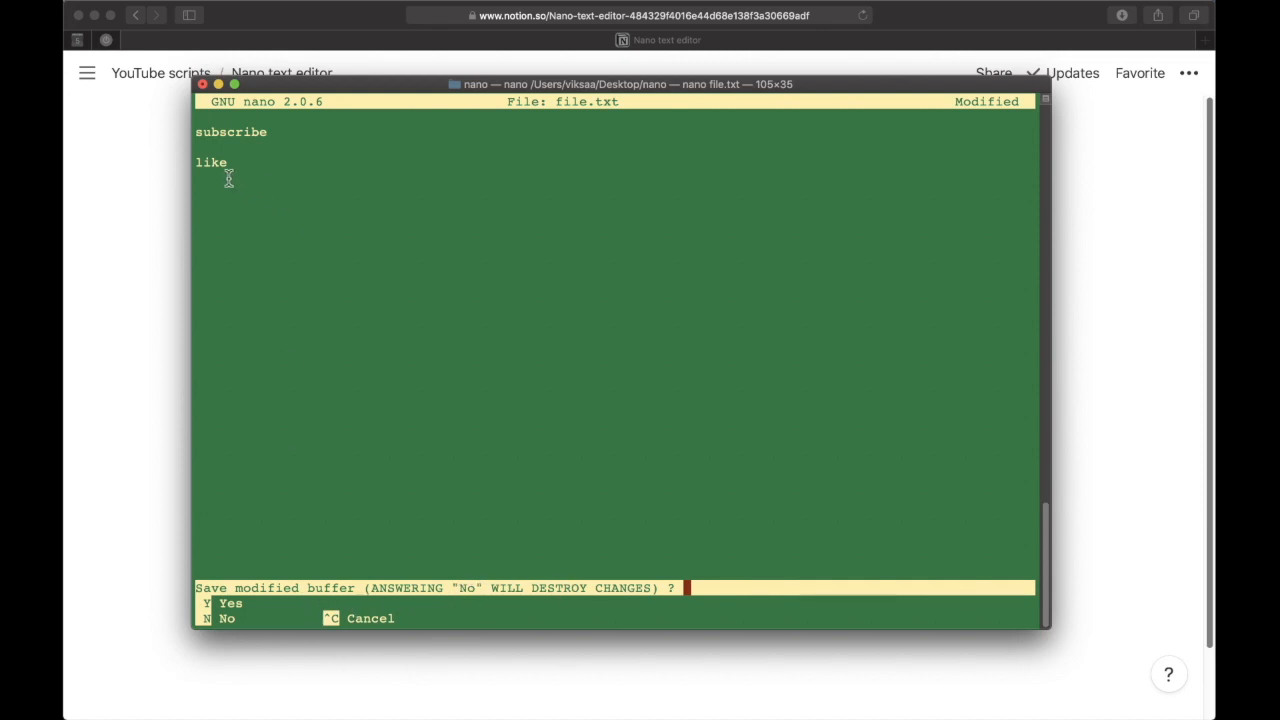
Select the newly added word 'like' while the save-changes prompt is pending.
double_click(209, 162)
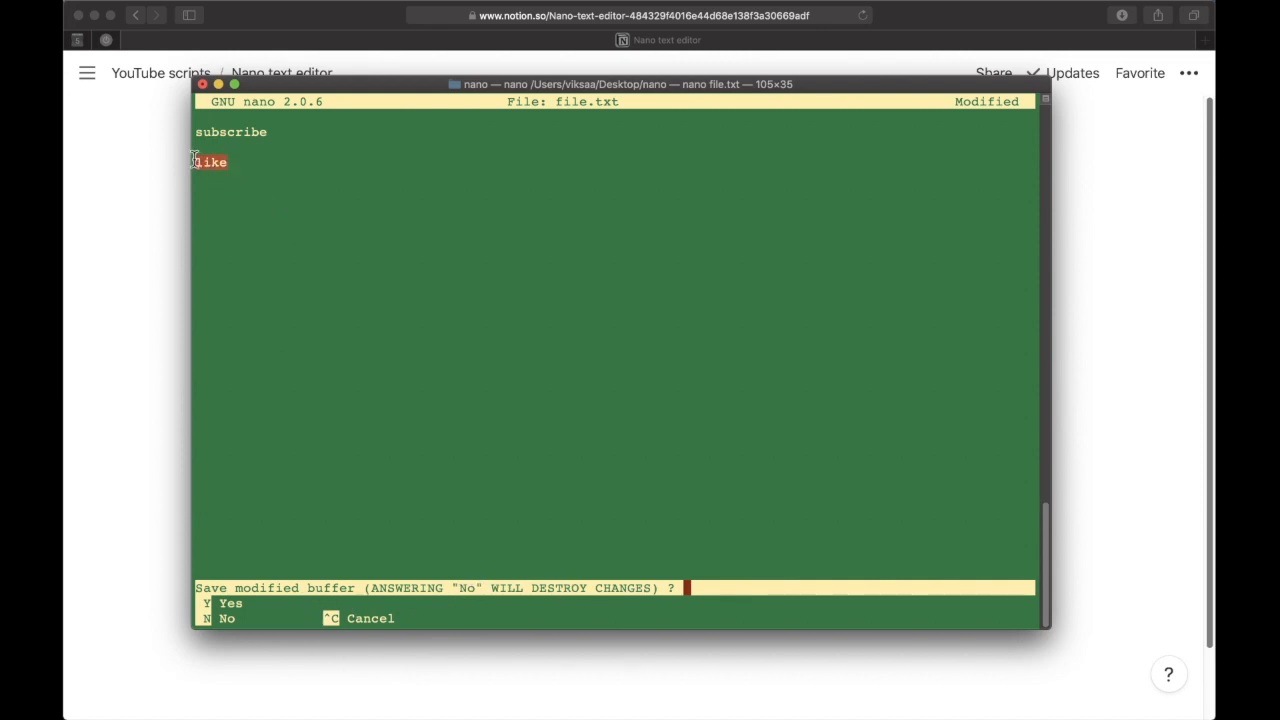
mouse_move(300, 560)
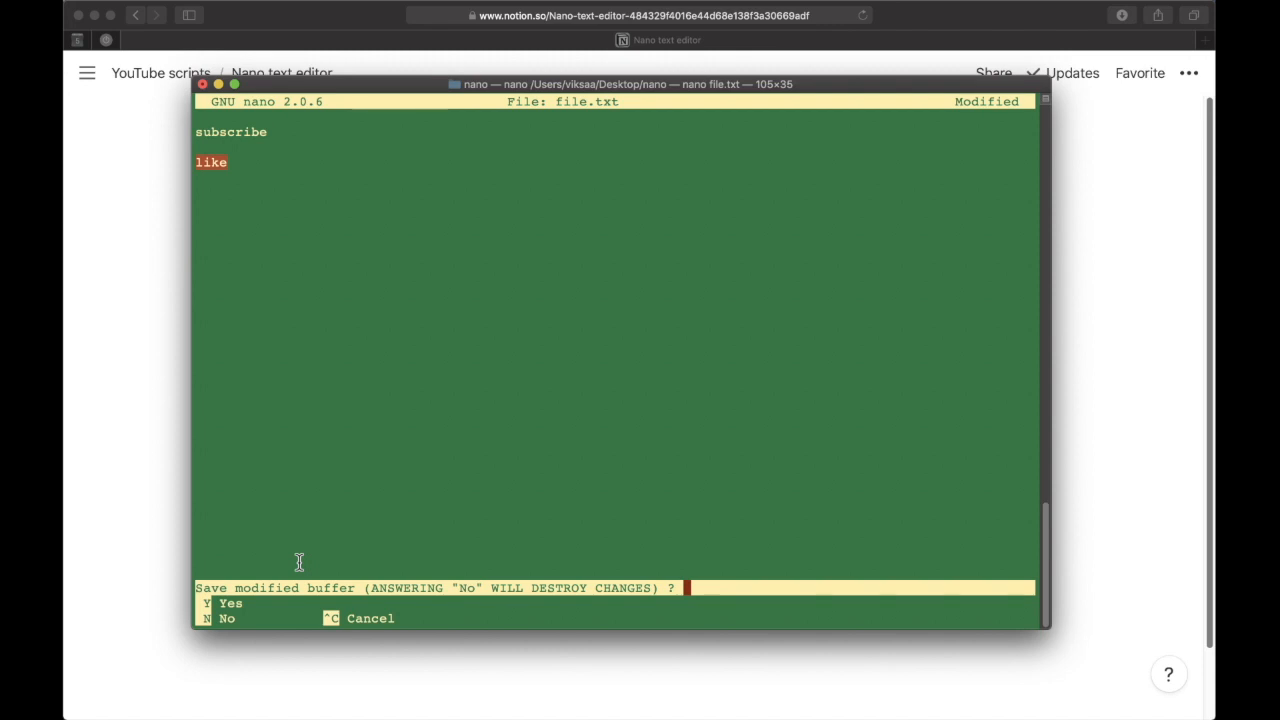
mouse_move(333, 400)
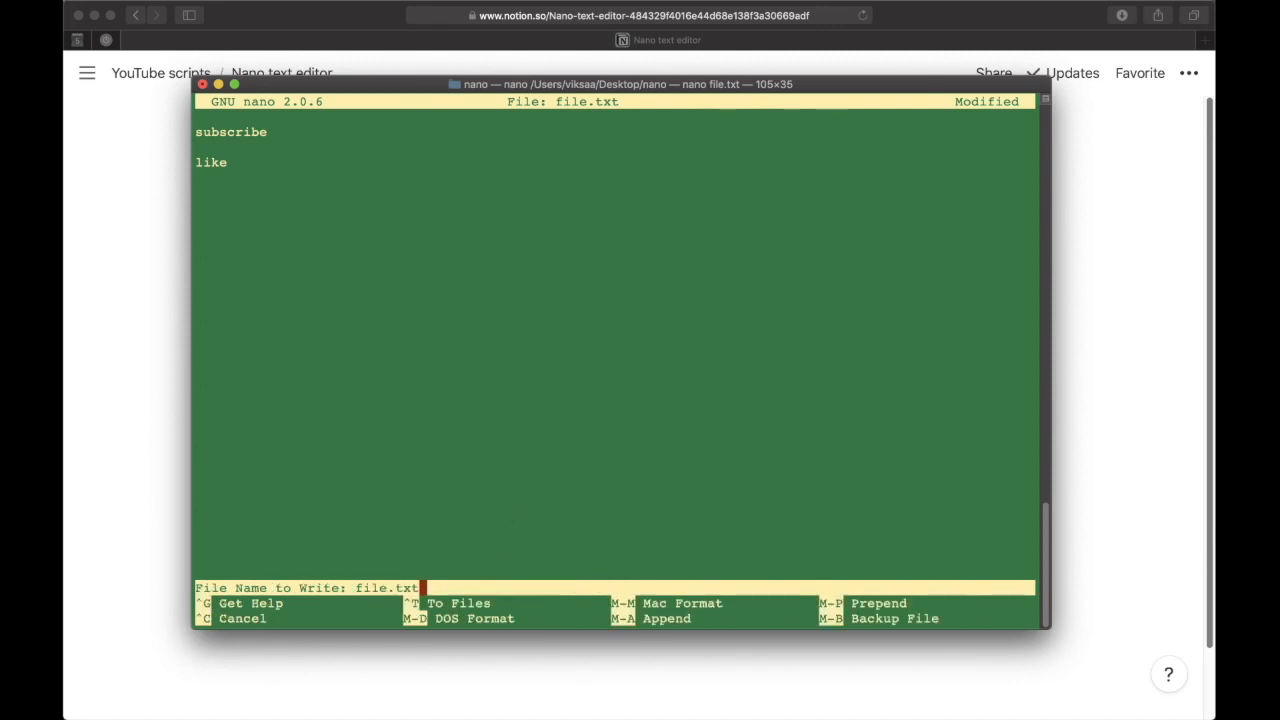
mouse_move(340, 590)
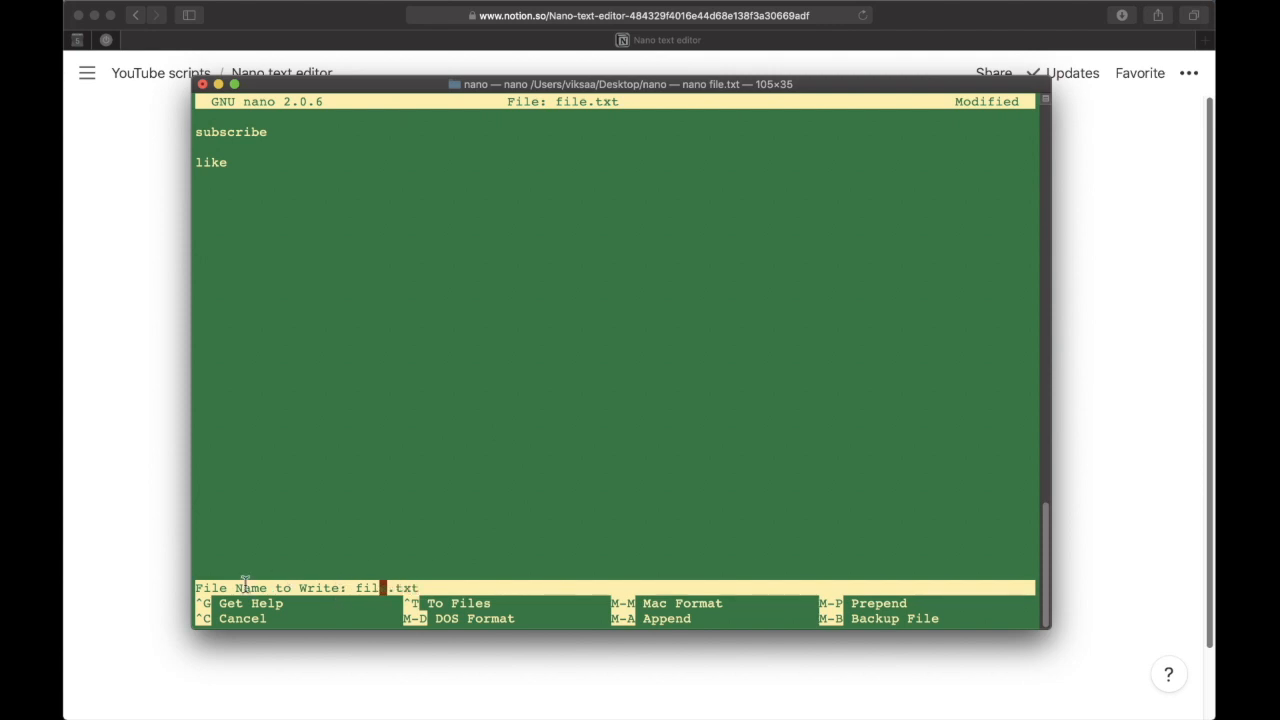
Save the modified buffer as file2.txt under a different name and exit nano.
type("e")
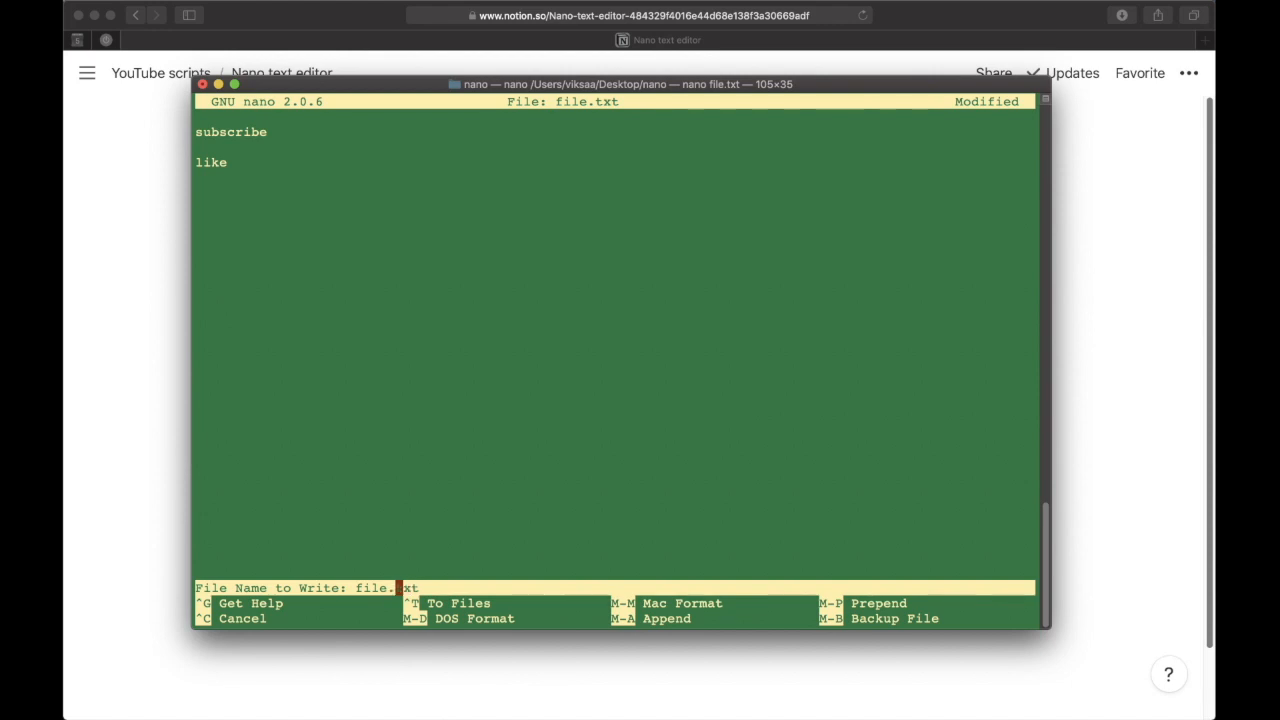
type("1")
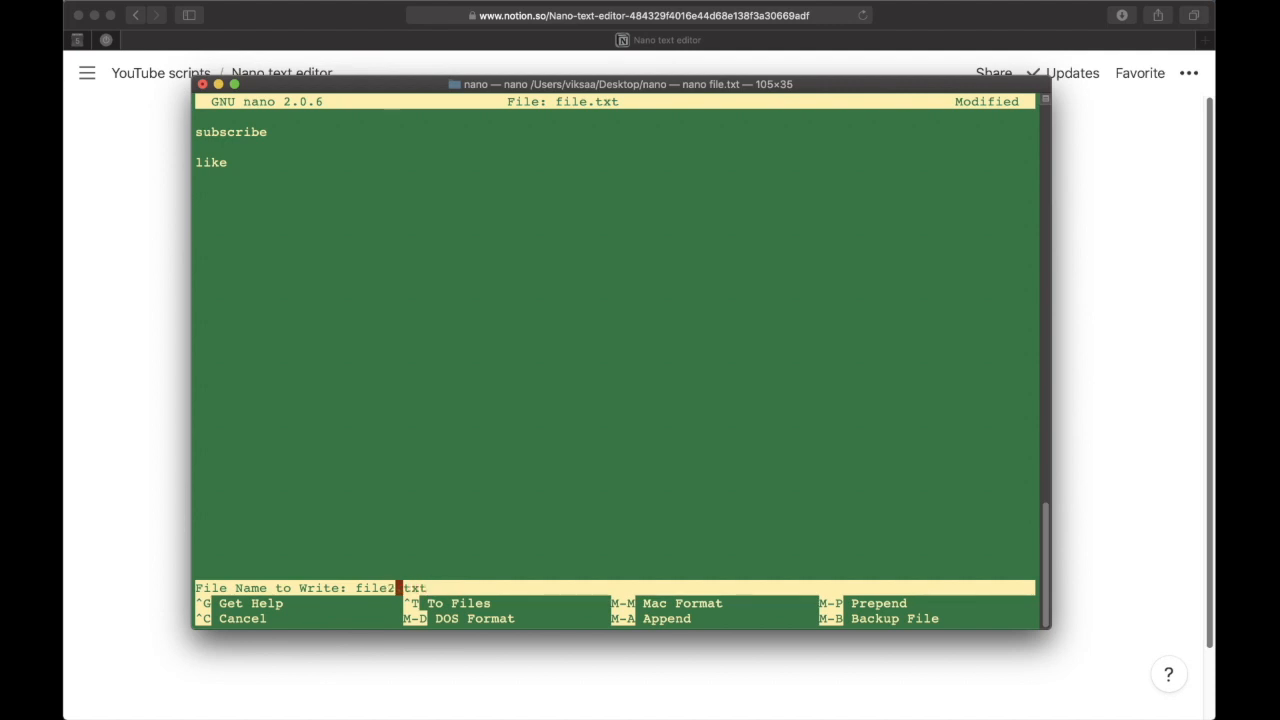
key("enter")
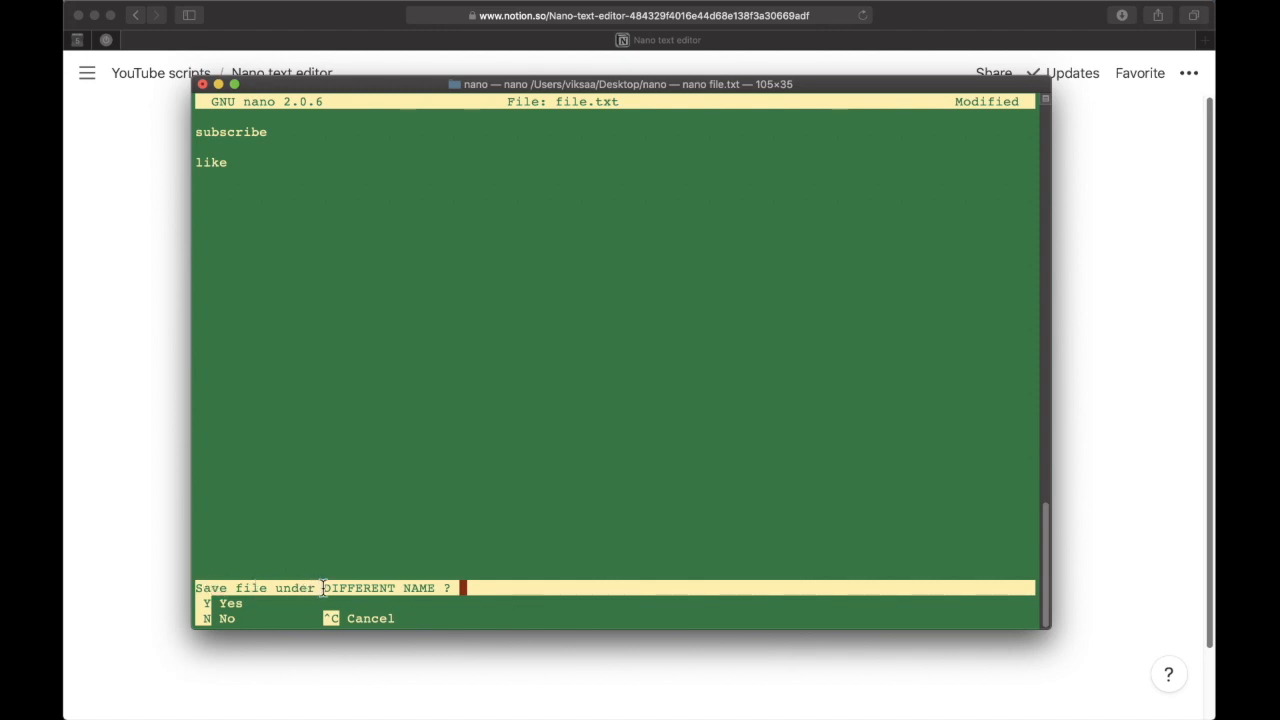
key("n")
type("ls -1")
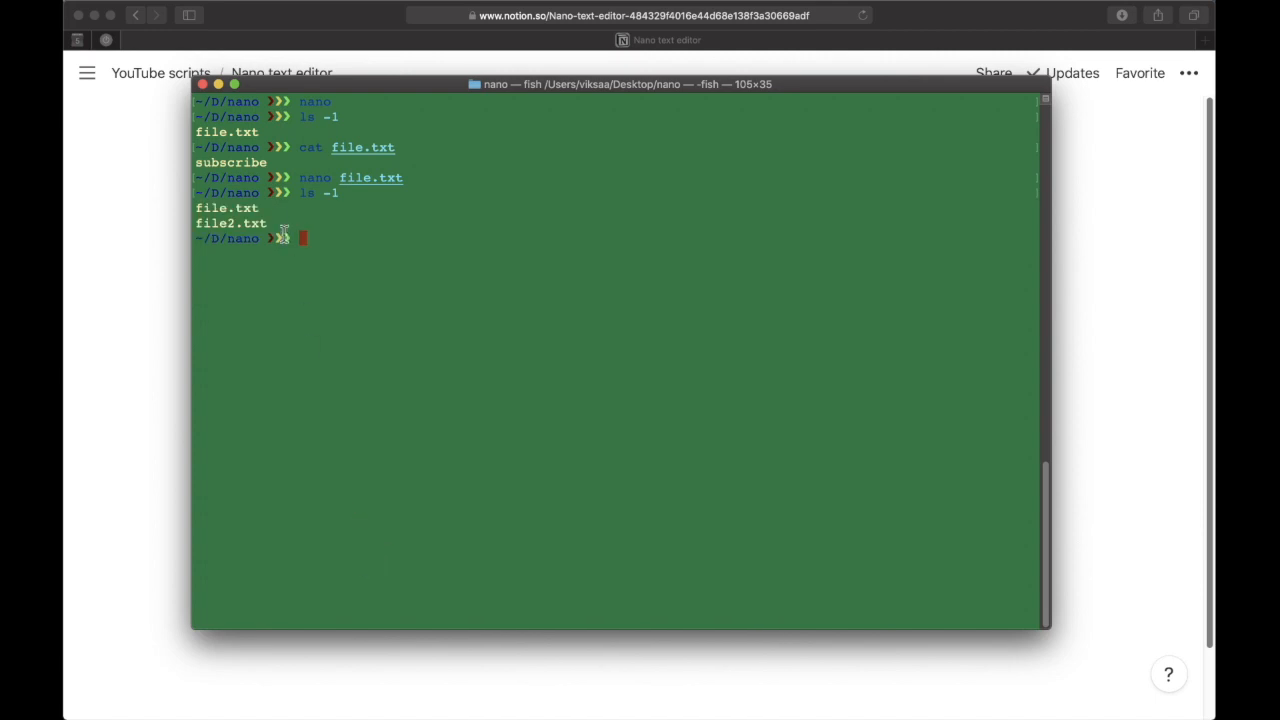
Print file.txt and file2.txt with cat to compare their contents.
type("cat file.txt")
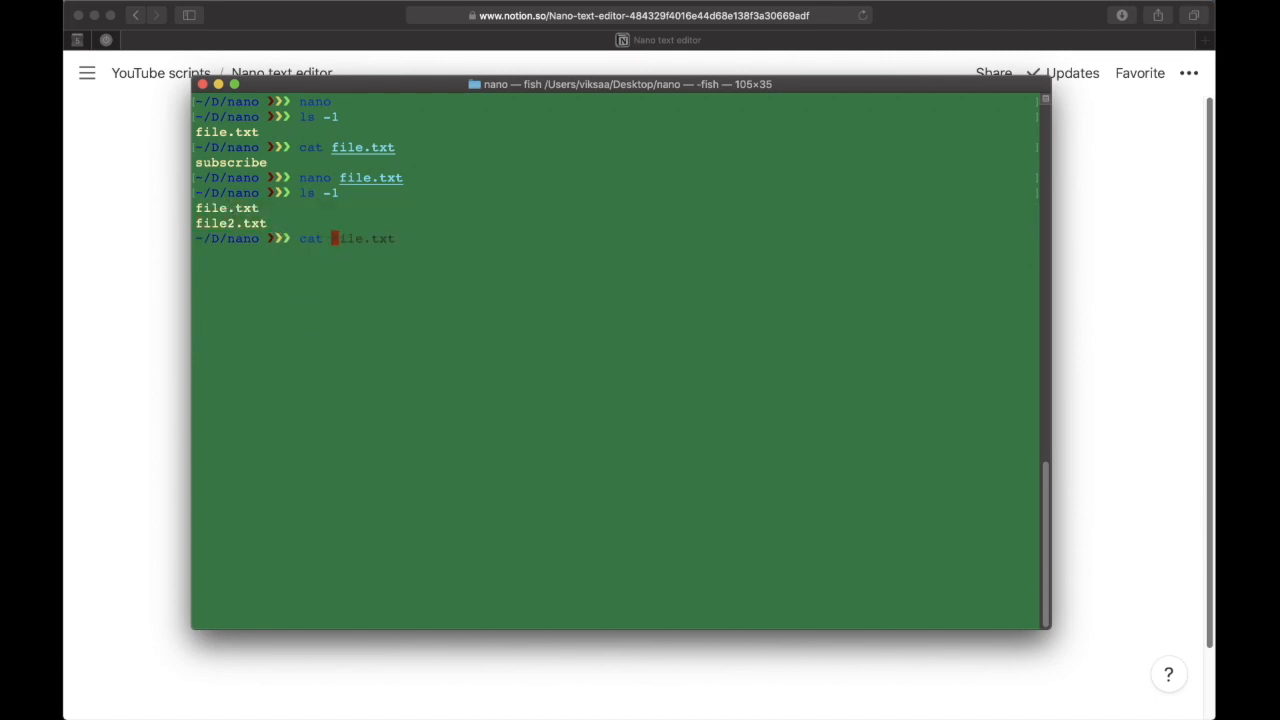
key("enter")
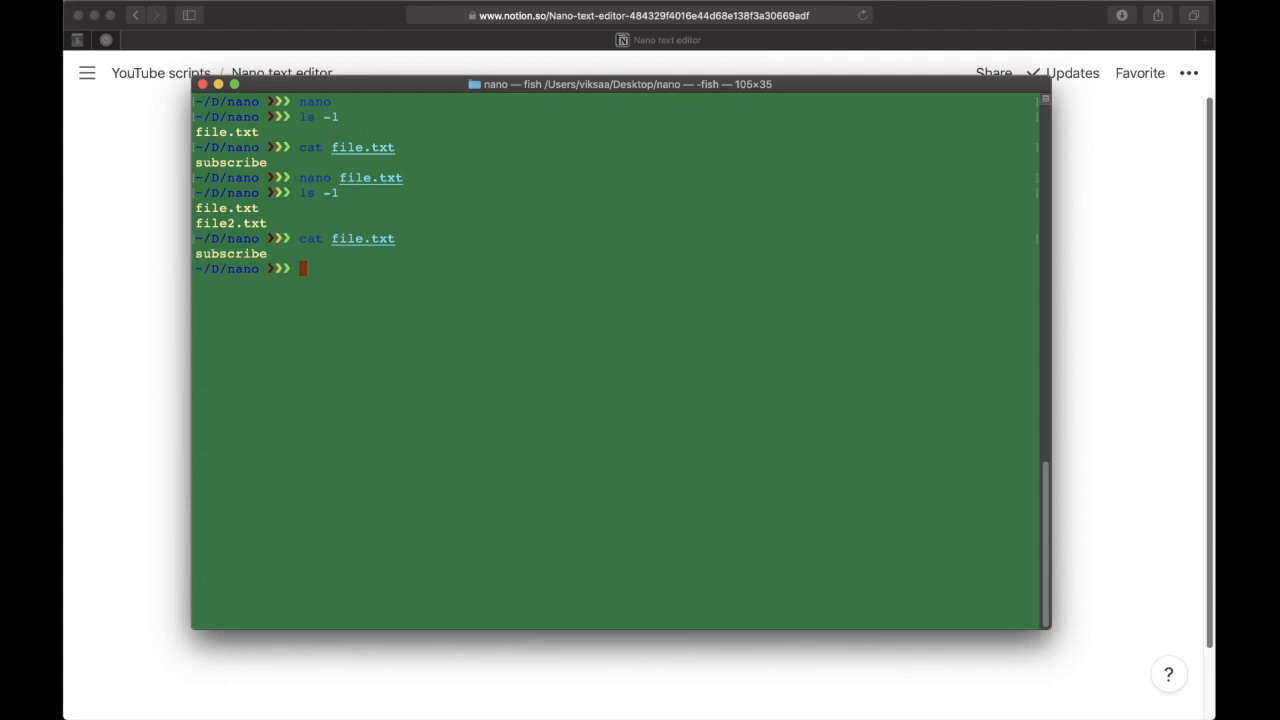
type("cat file.txt")
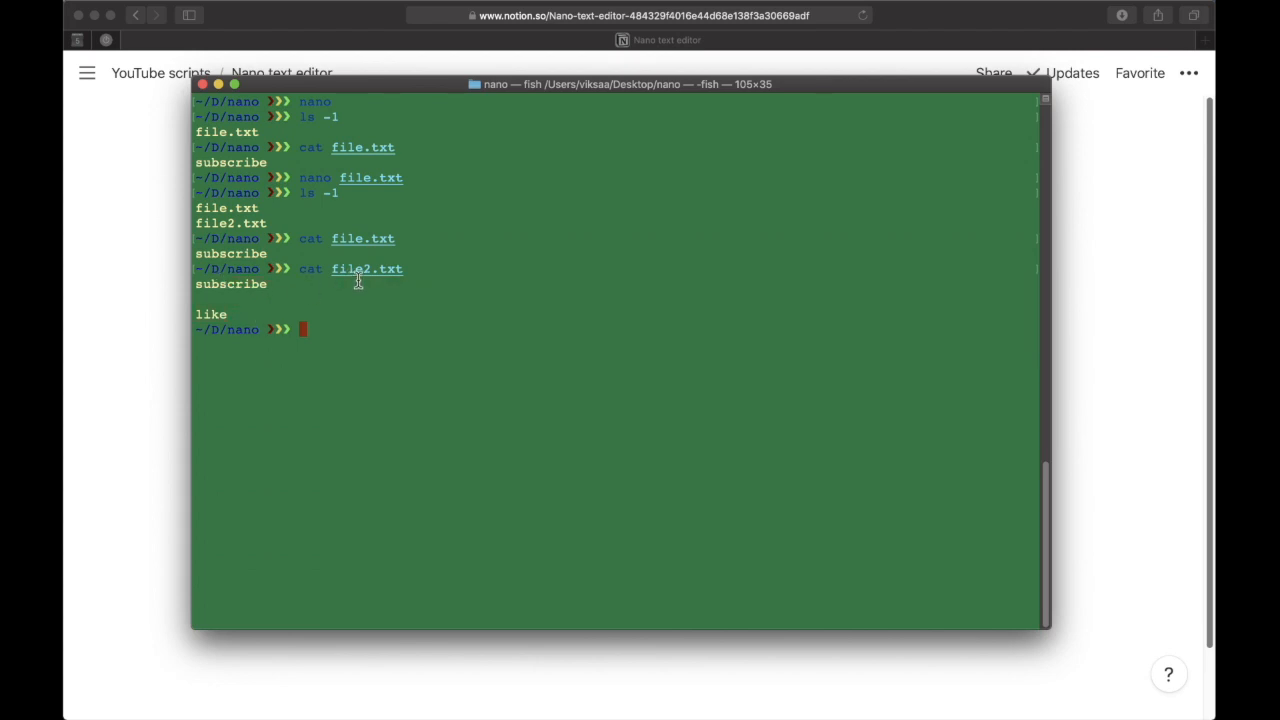
mouse_move(330, 272)
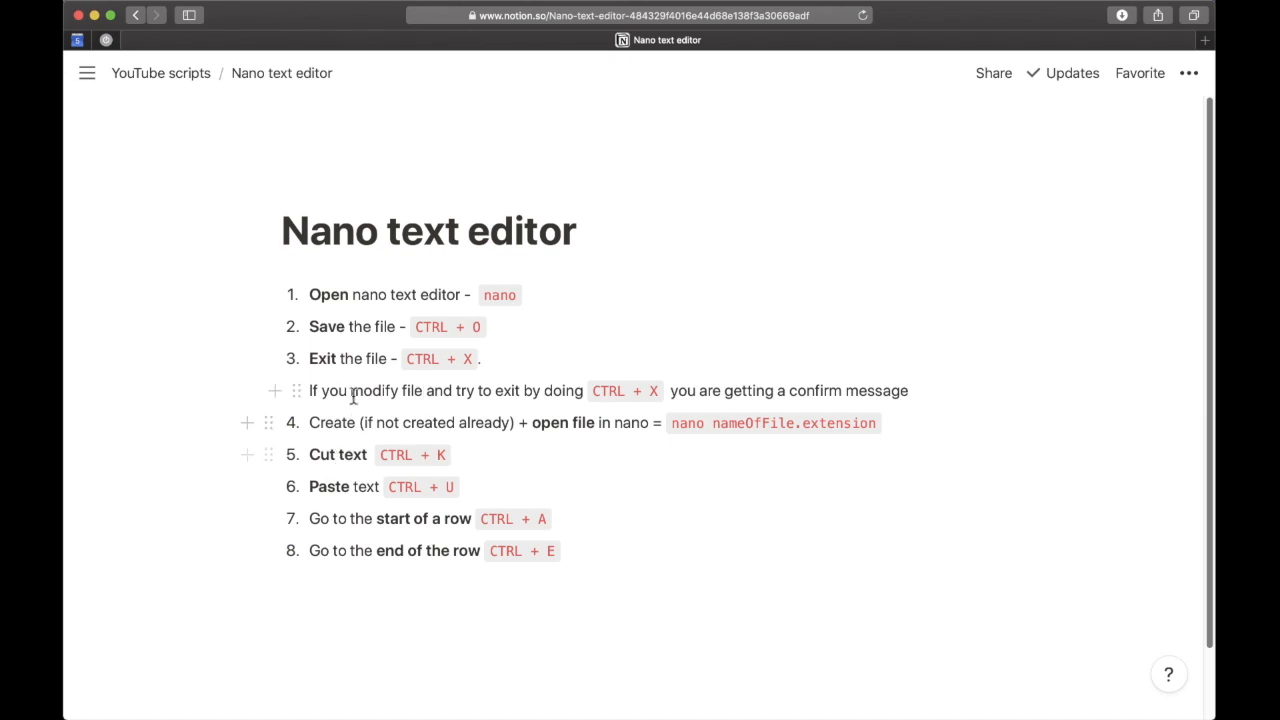
Select 'Cut' in the Notion note on cutting text, then switch back to Terminal.
left_click_drag(355, 422, 400, 422)
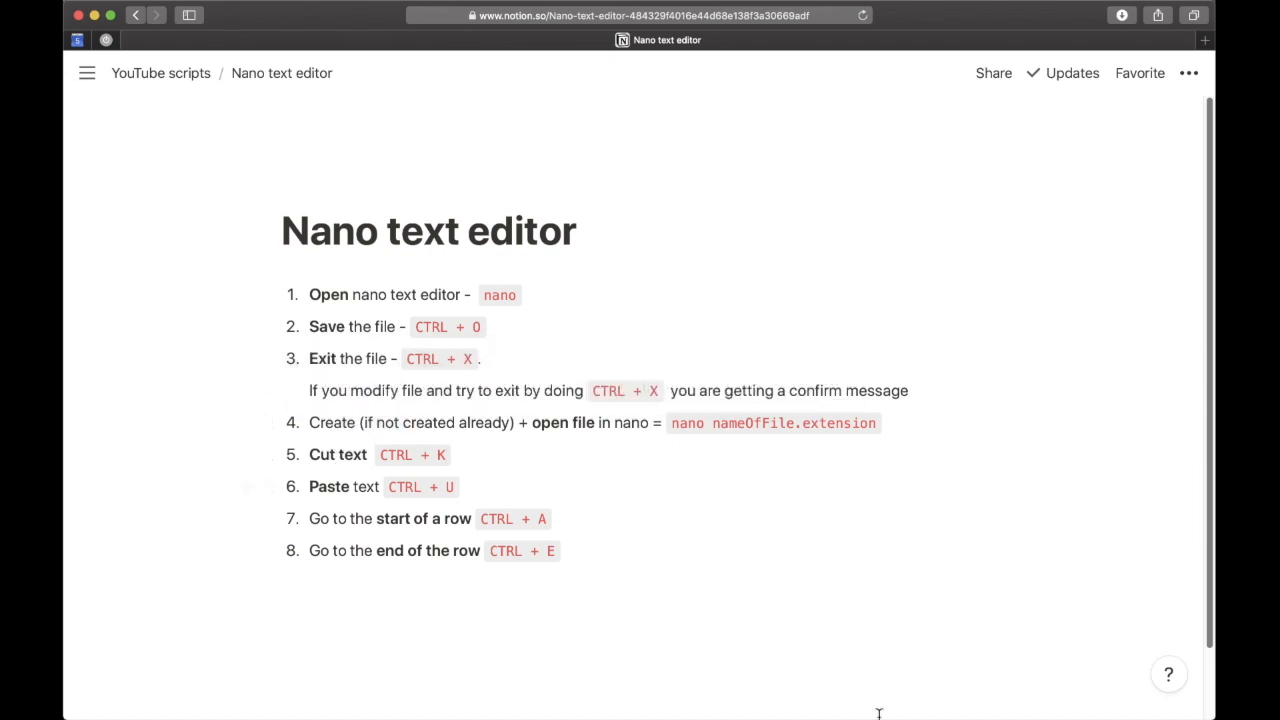
double_click(327, 454)
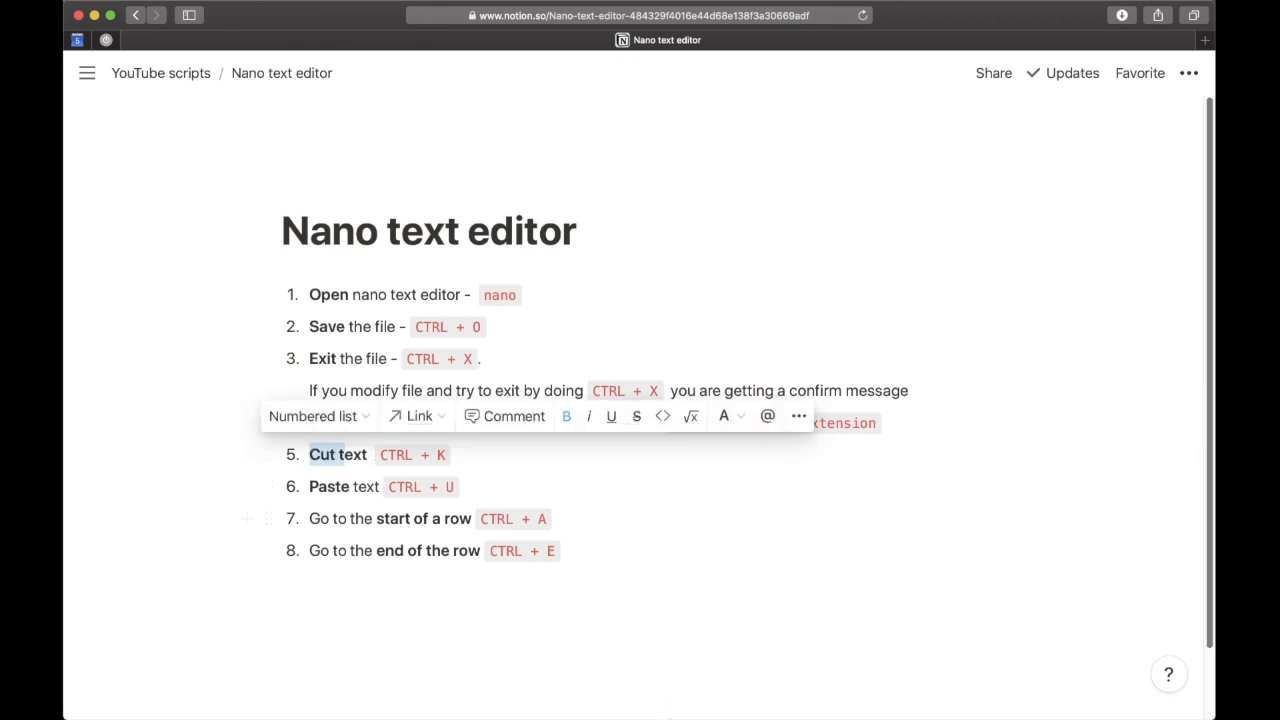
mouse_move(668, 670)
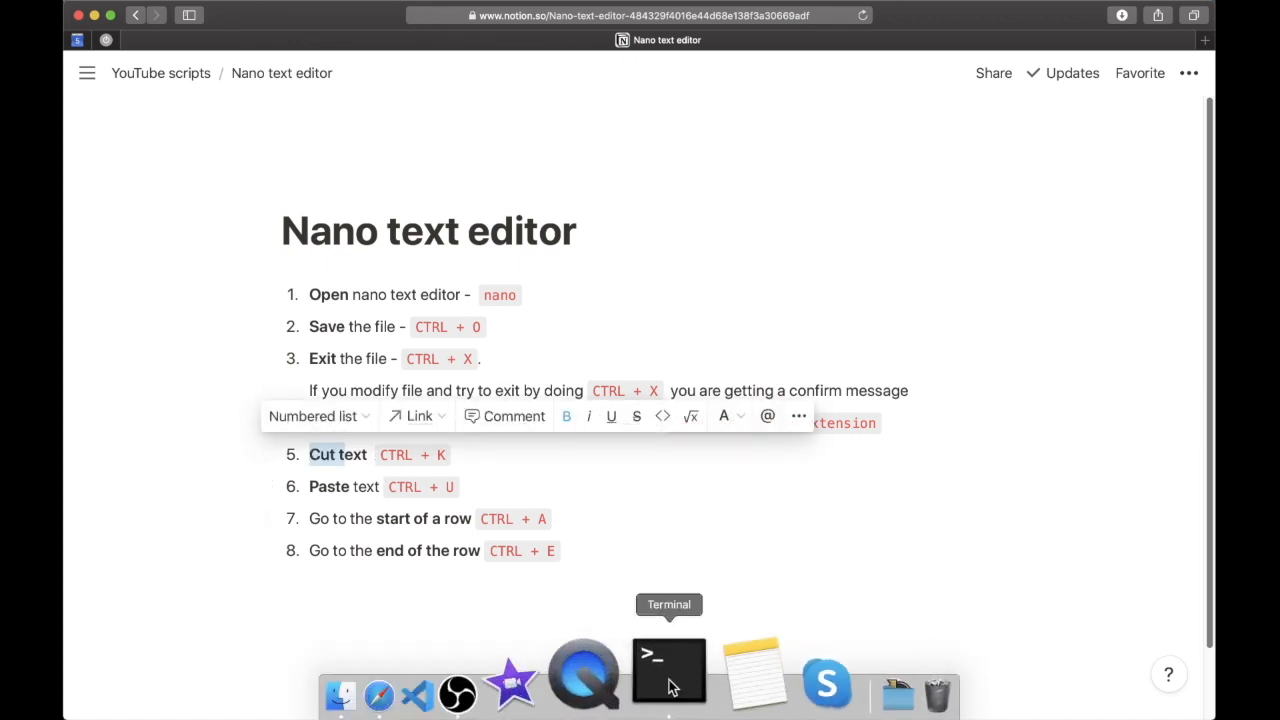
left_click(668, 672)
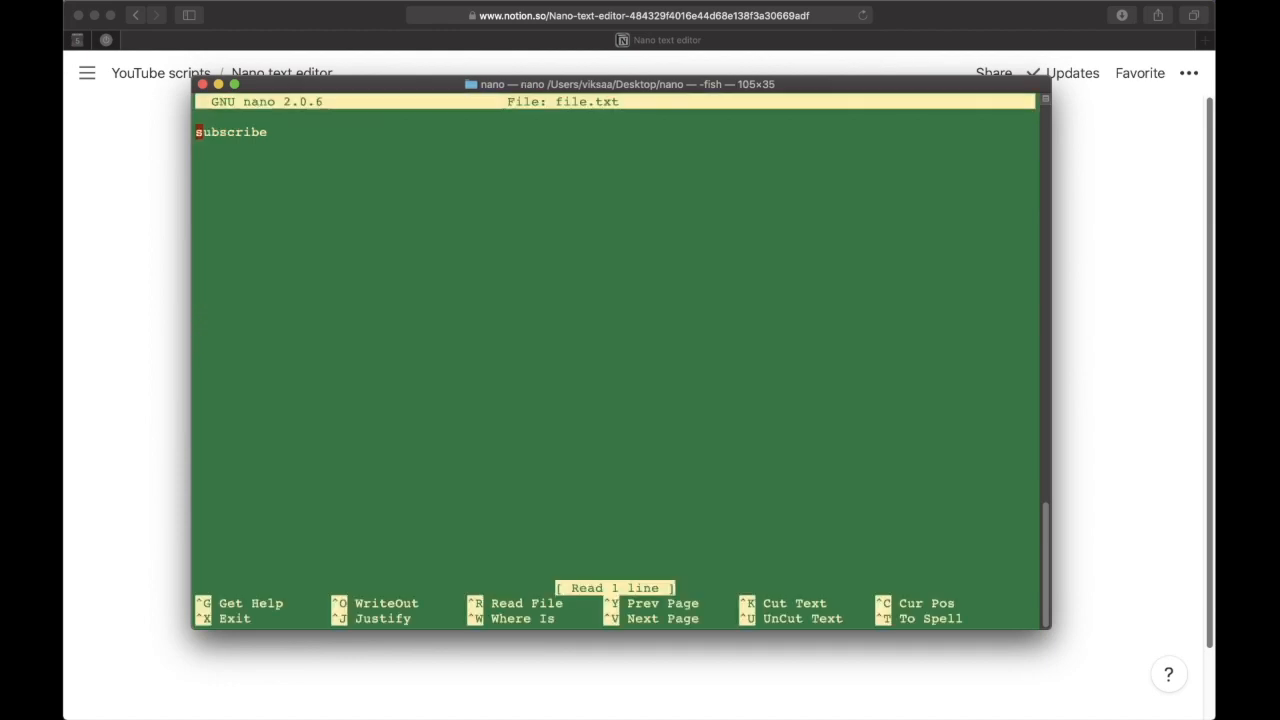
Add a new line below 'subscribe' and type 'row of text'.
key("enter")
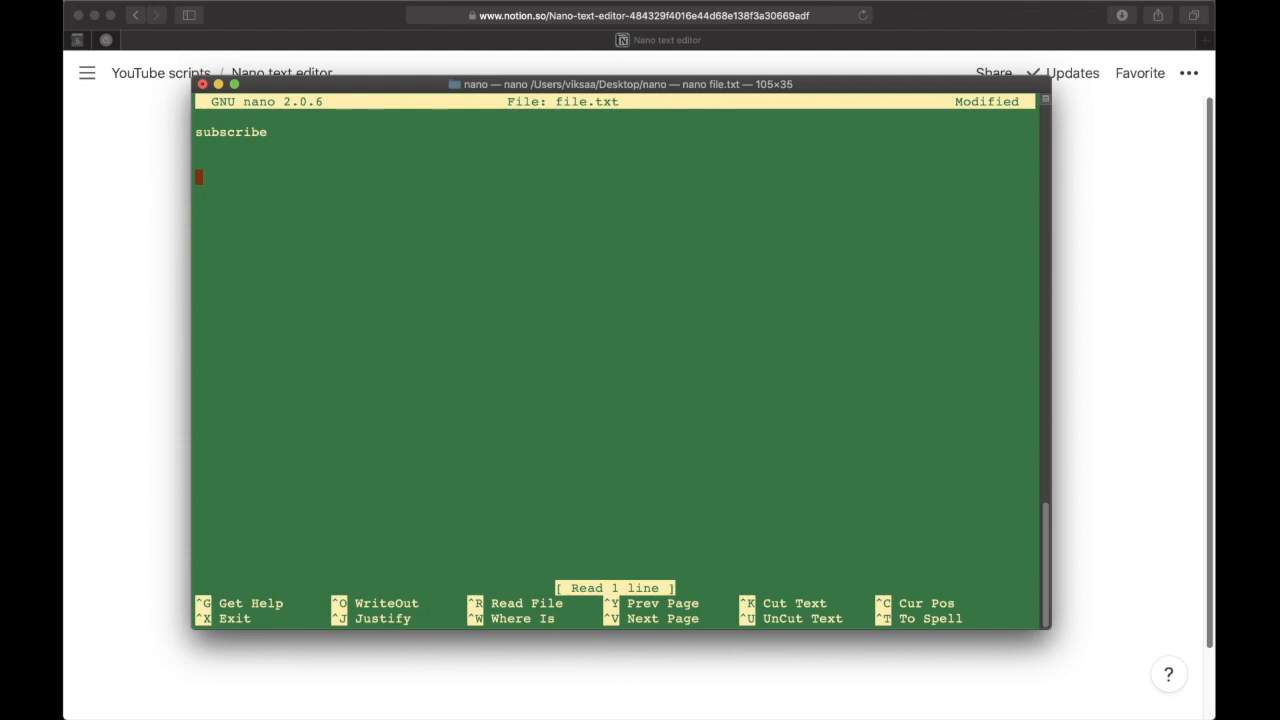
type("row of text")
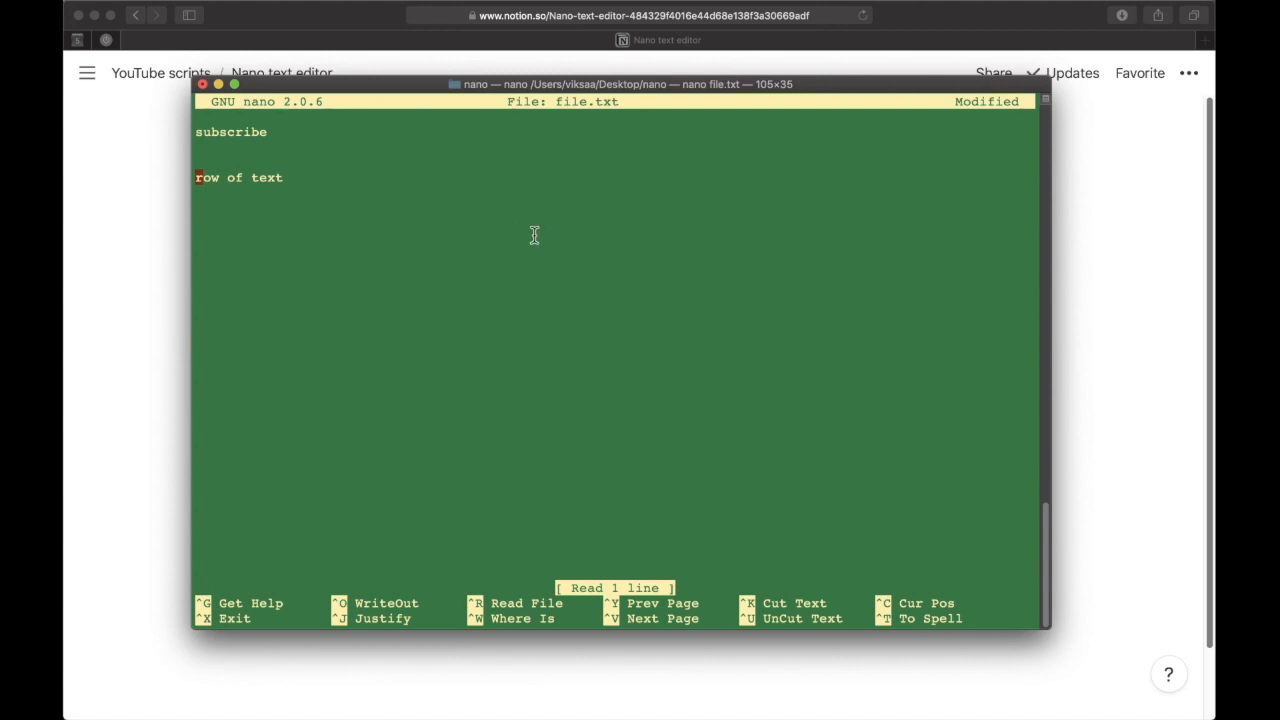
mouse_move(335, 249)
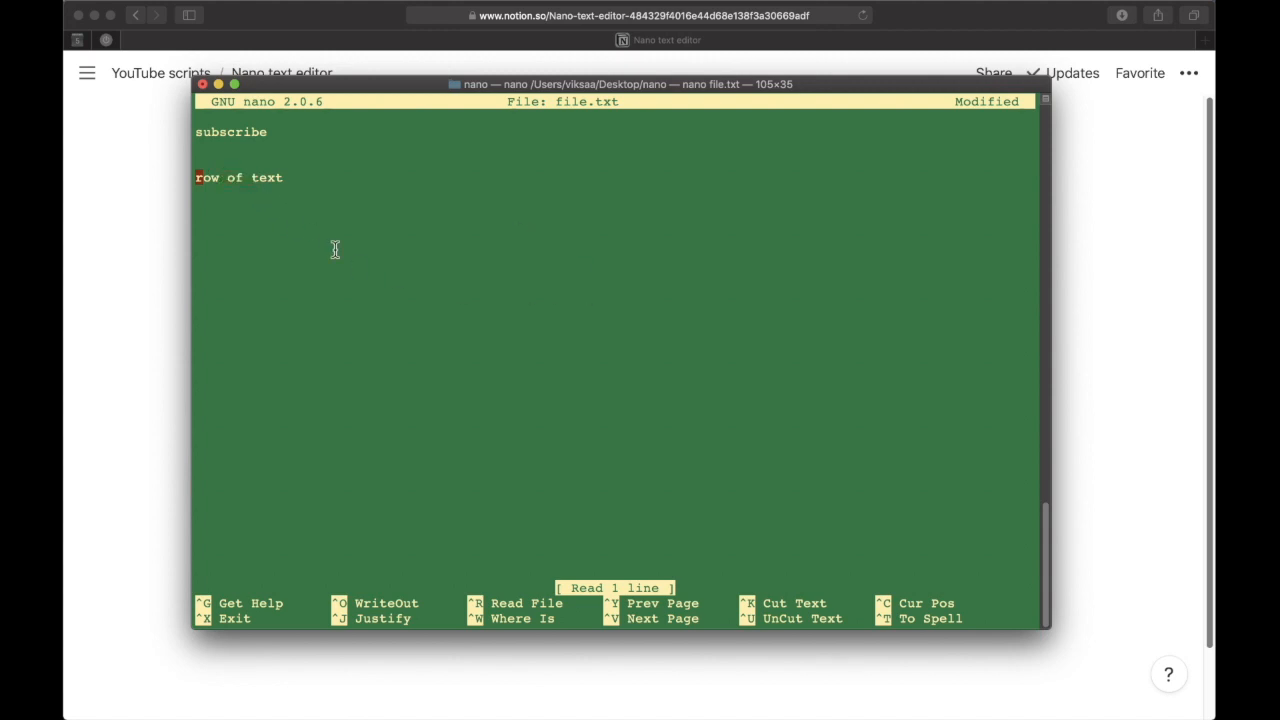
mouse_move(333, 248)
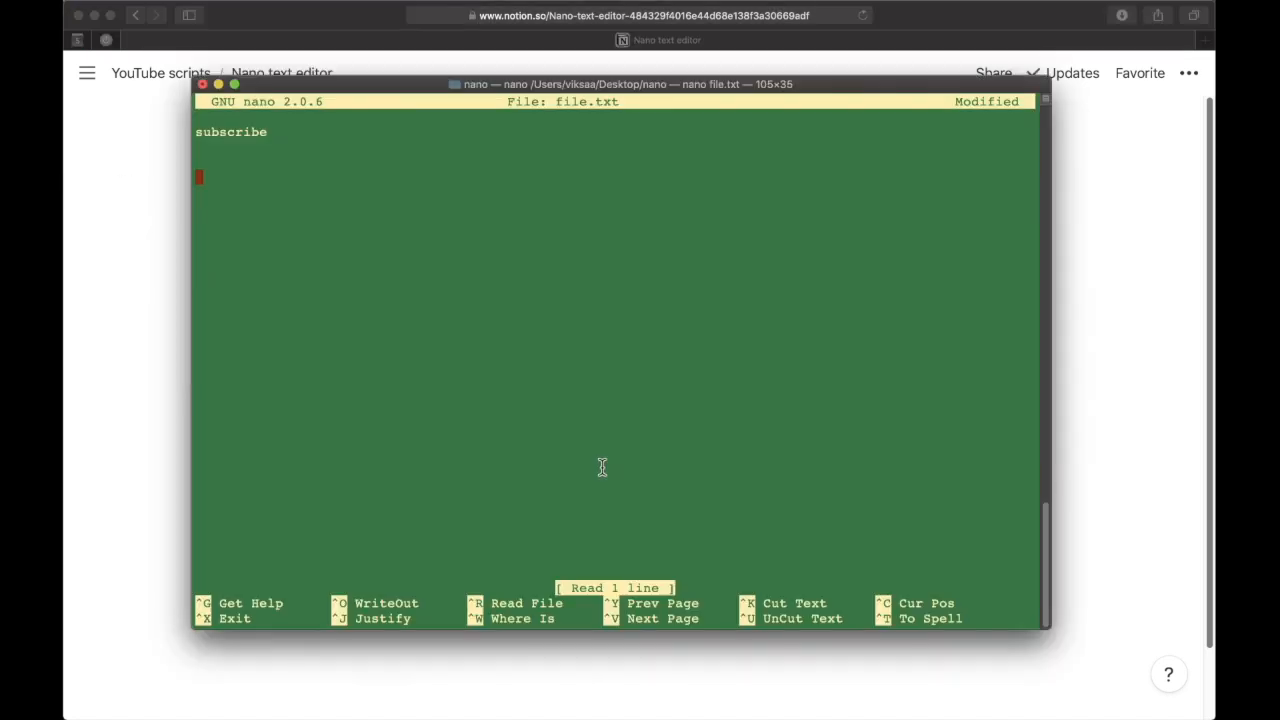
mouse_move(606, 468)
type("row of text")
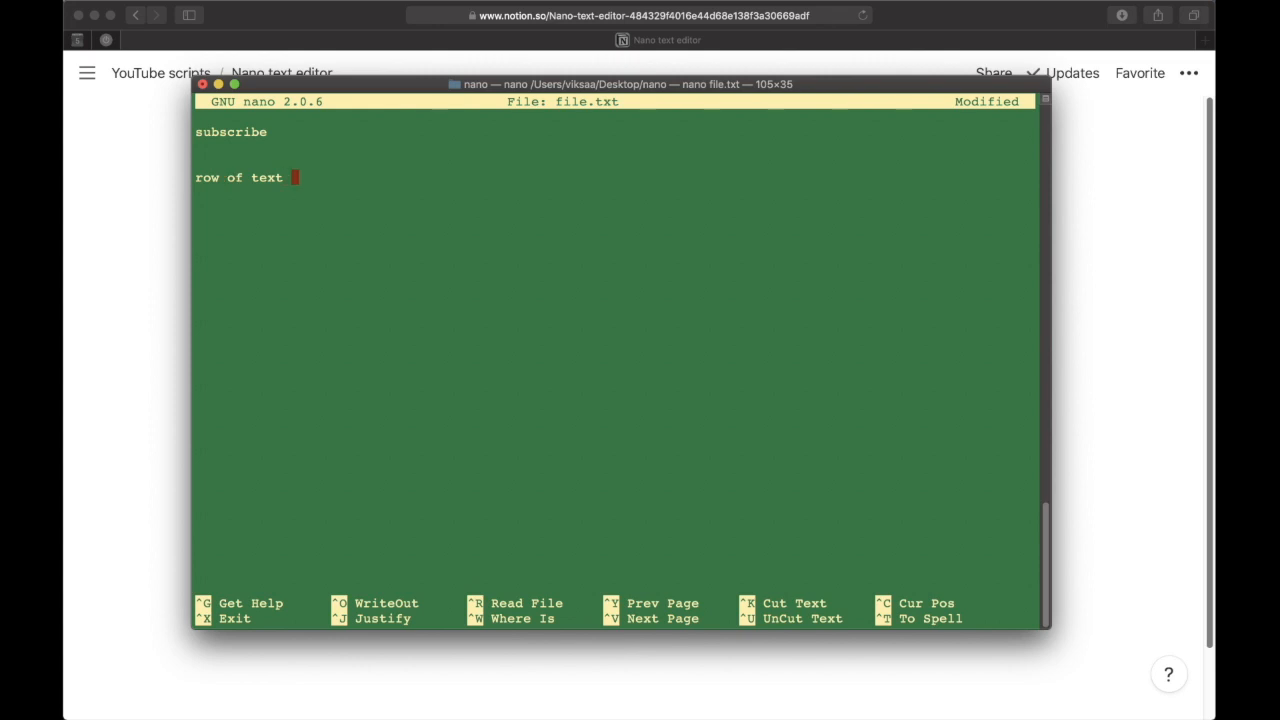
Extend the line to read "row of text long rows of text and you want to got to the end".
type("long")
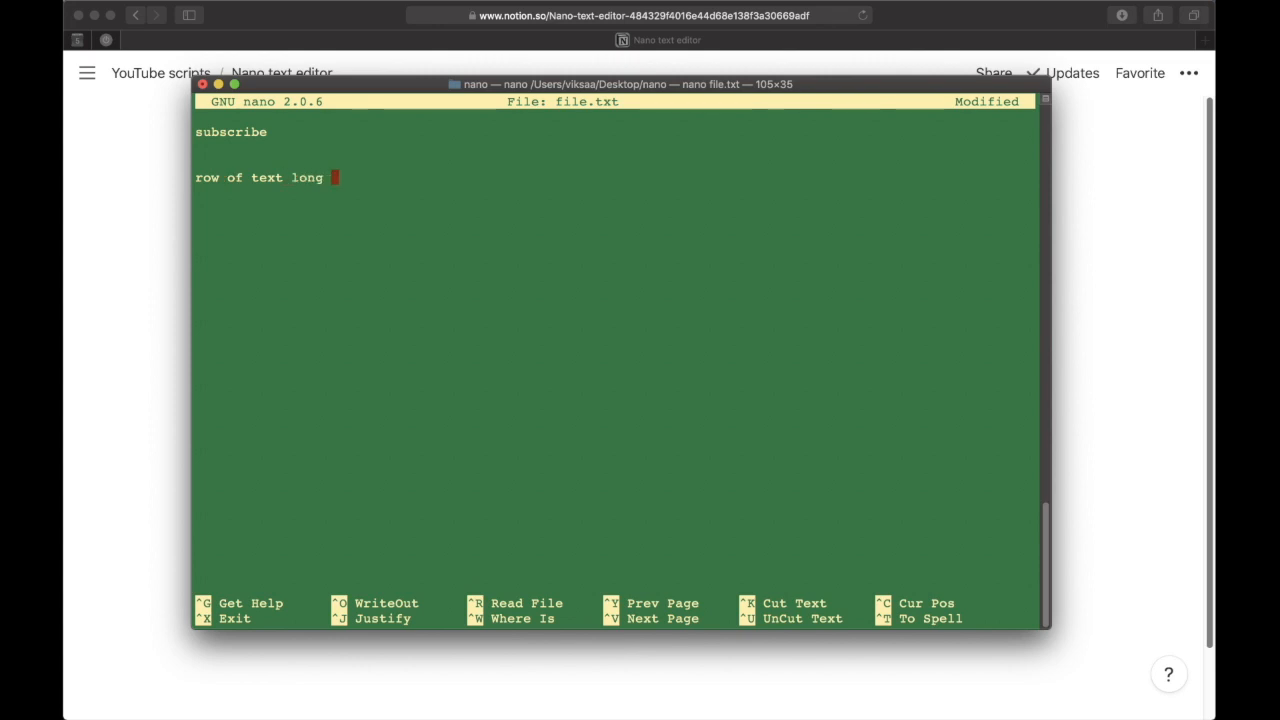
type("rows of text and yo")
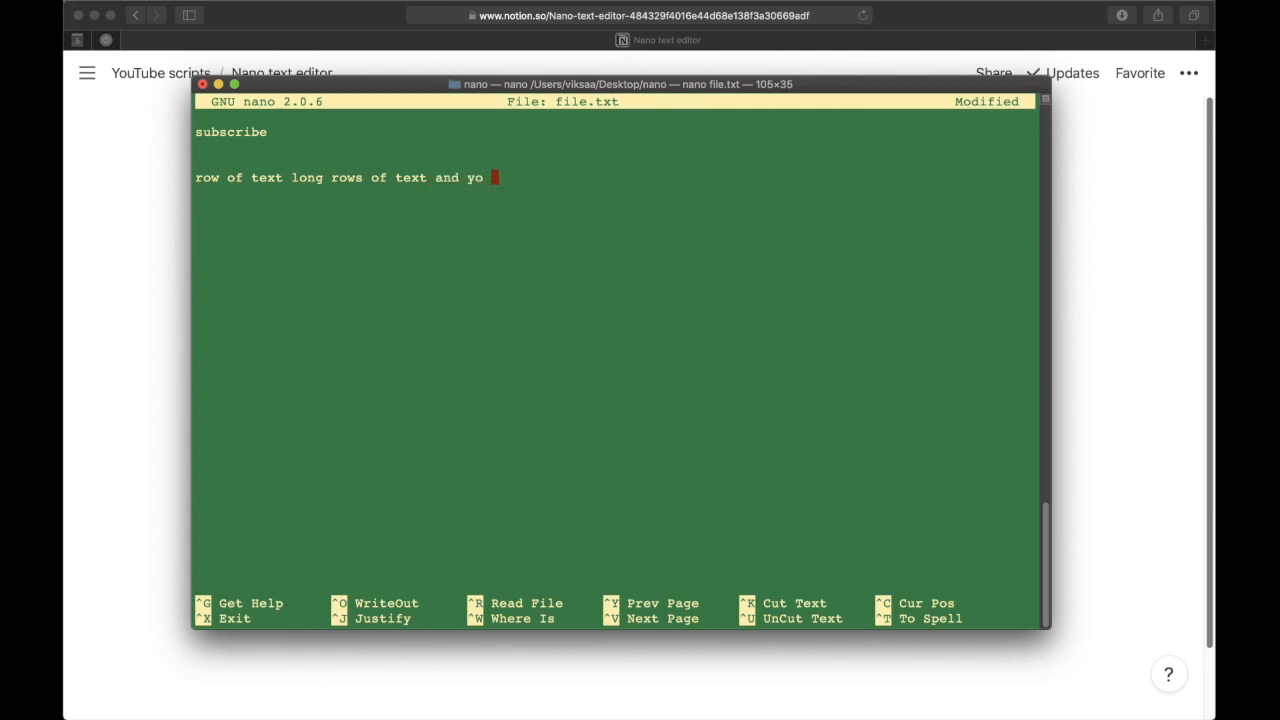
type("u want to got to the end")
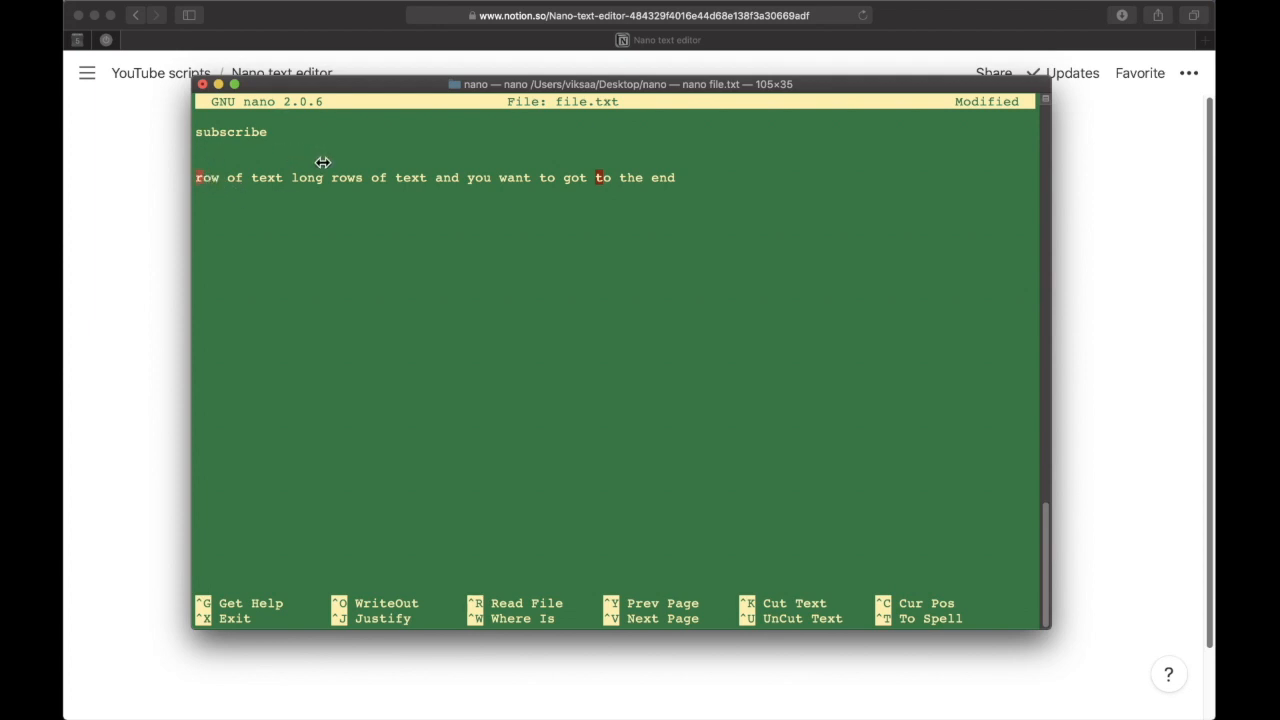
mouse_move(421, 241)
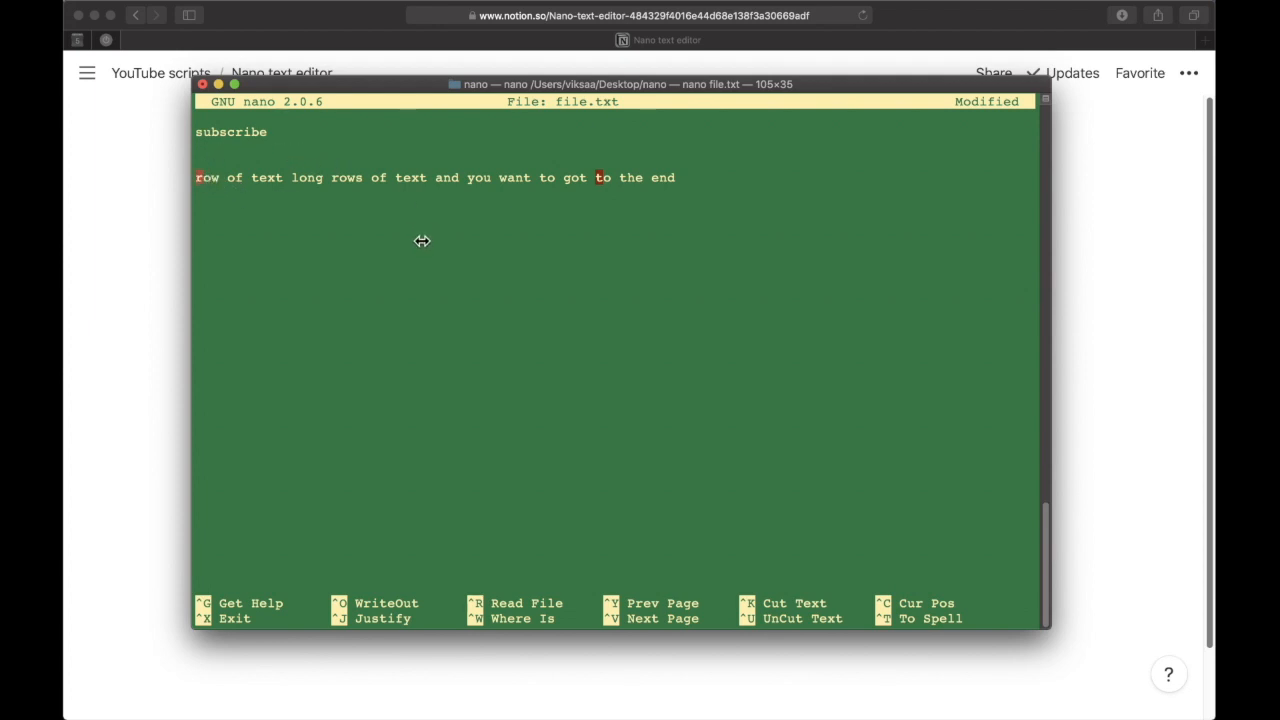
mouse_move(426, 235)
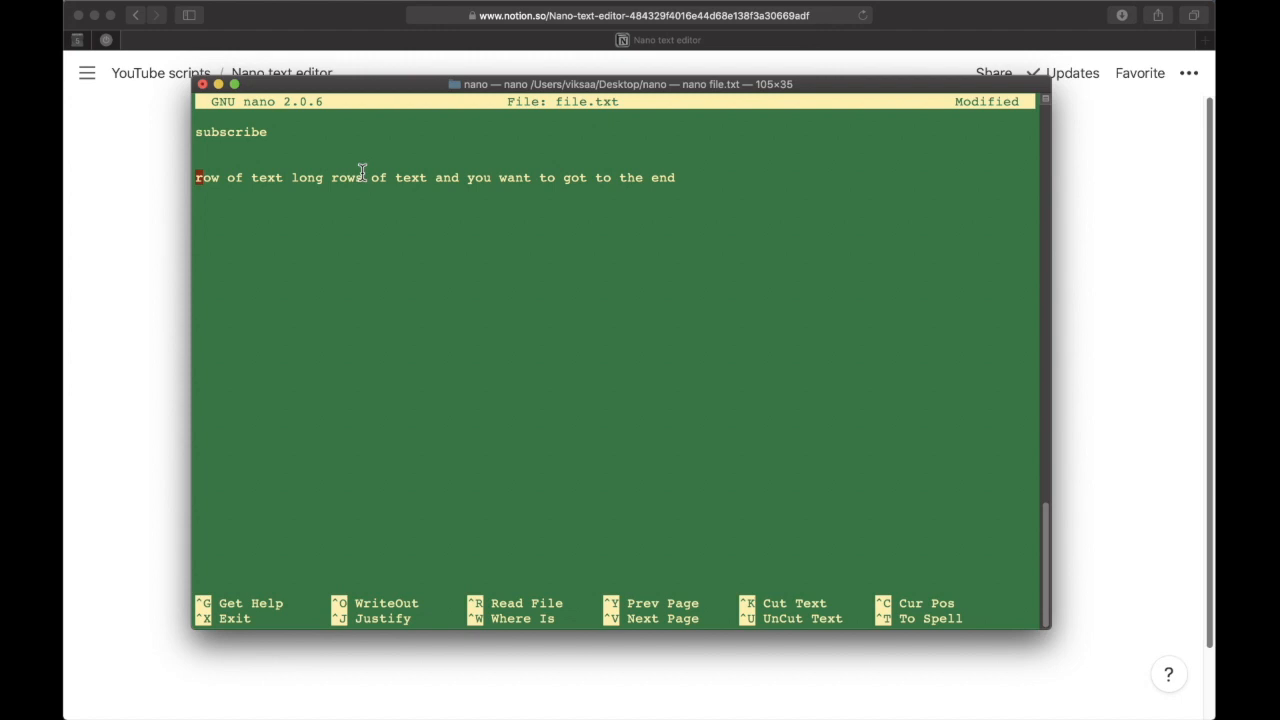
mouse_move(420, 190)
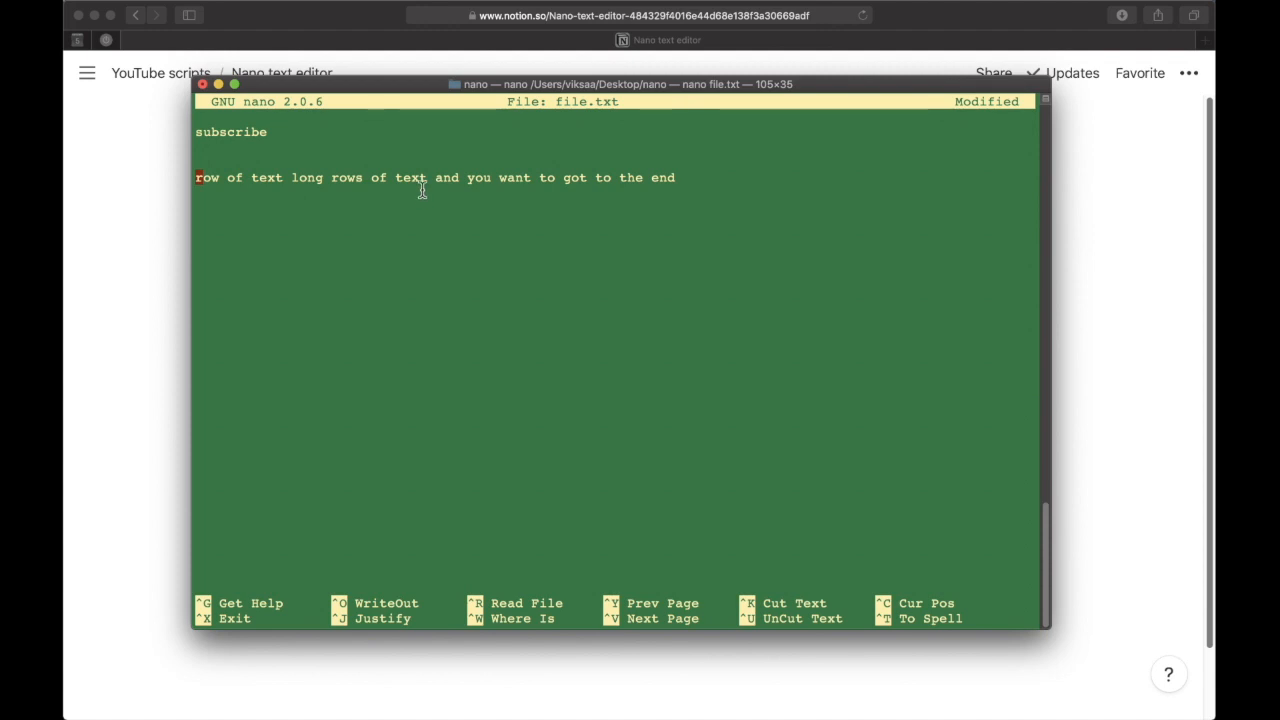
mouse_move(442, 196)
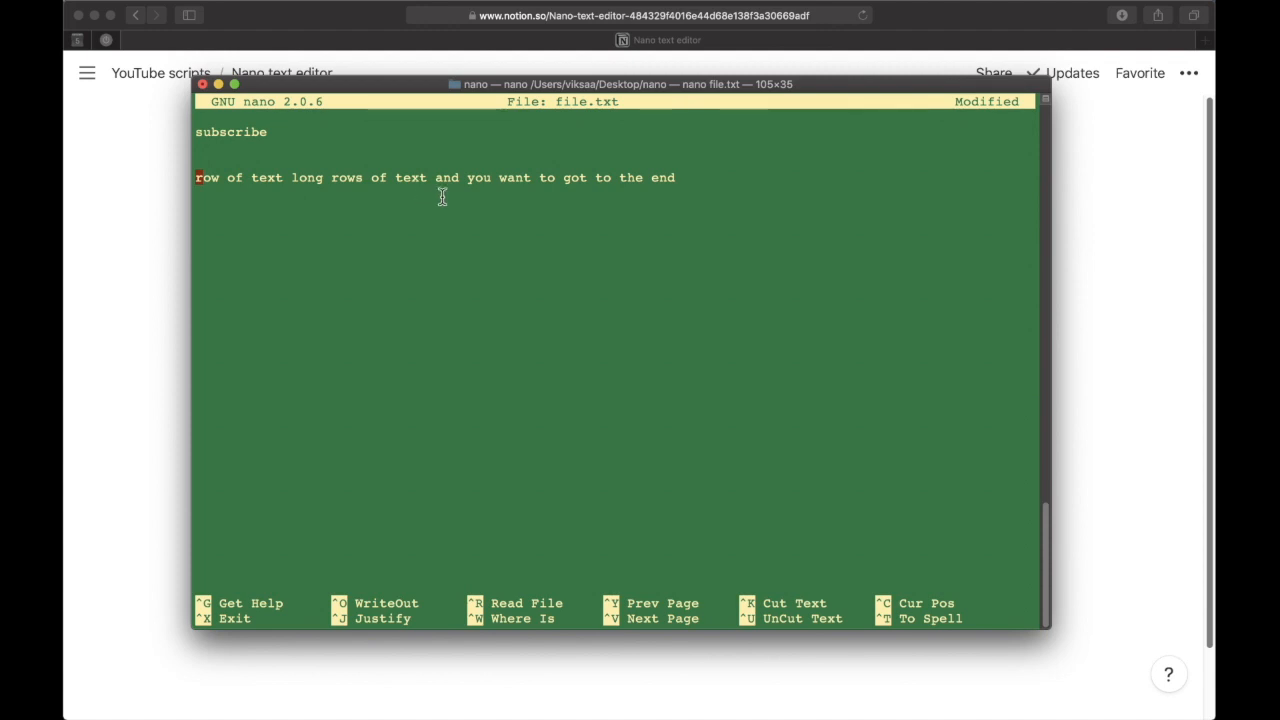